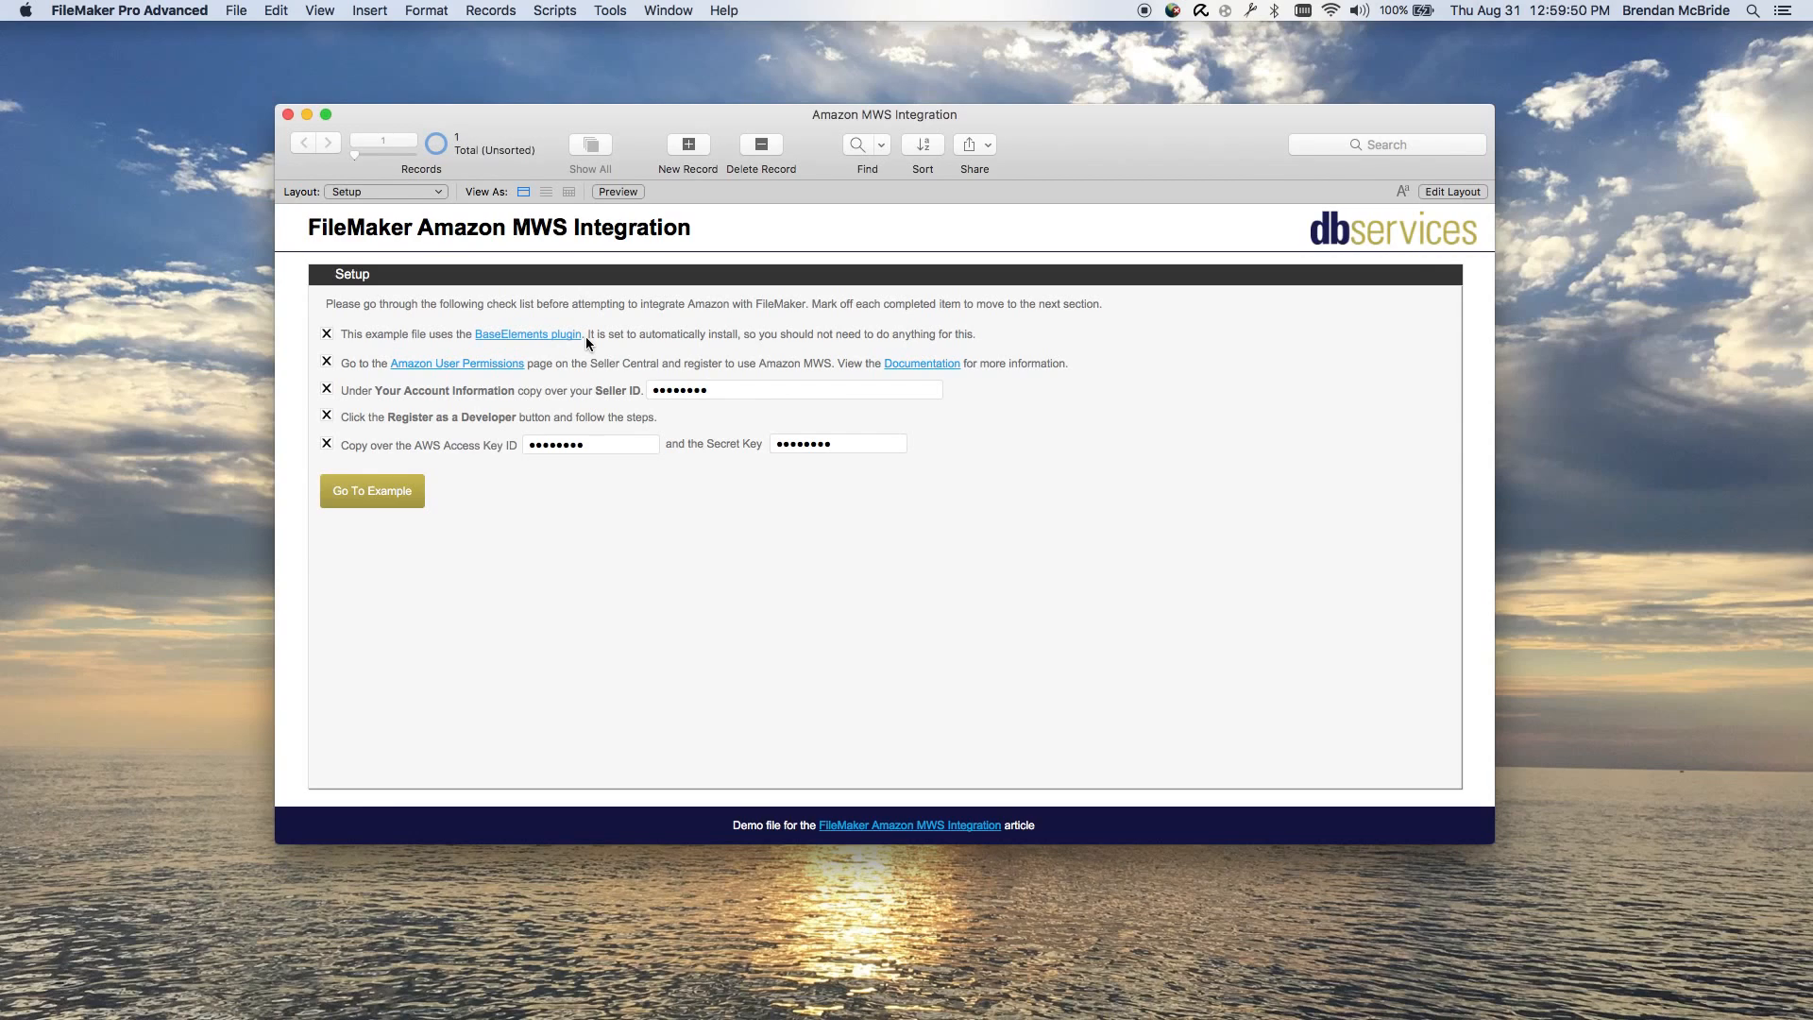
{"action": "mouse_move", "coordinate": [584, 376]}
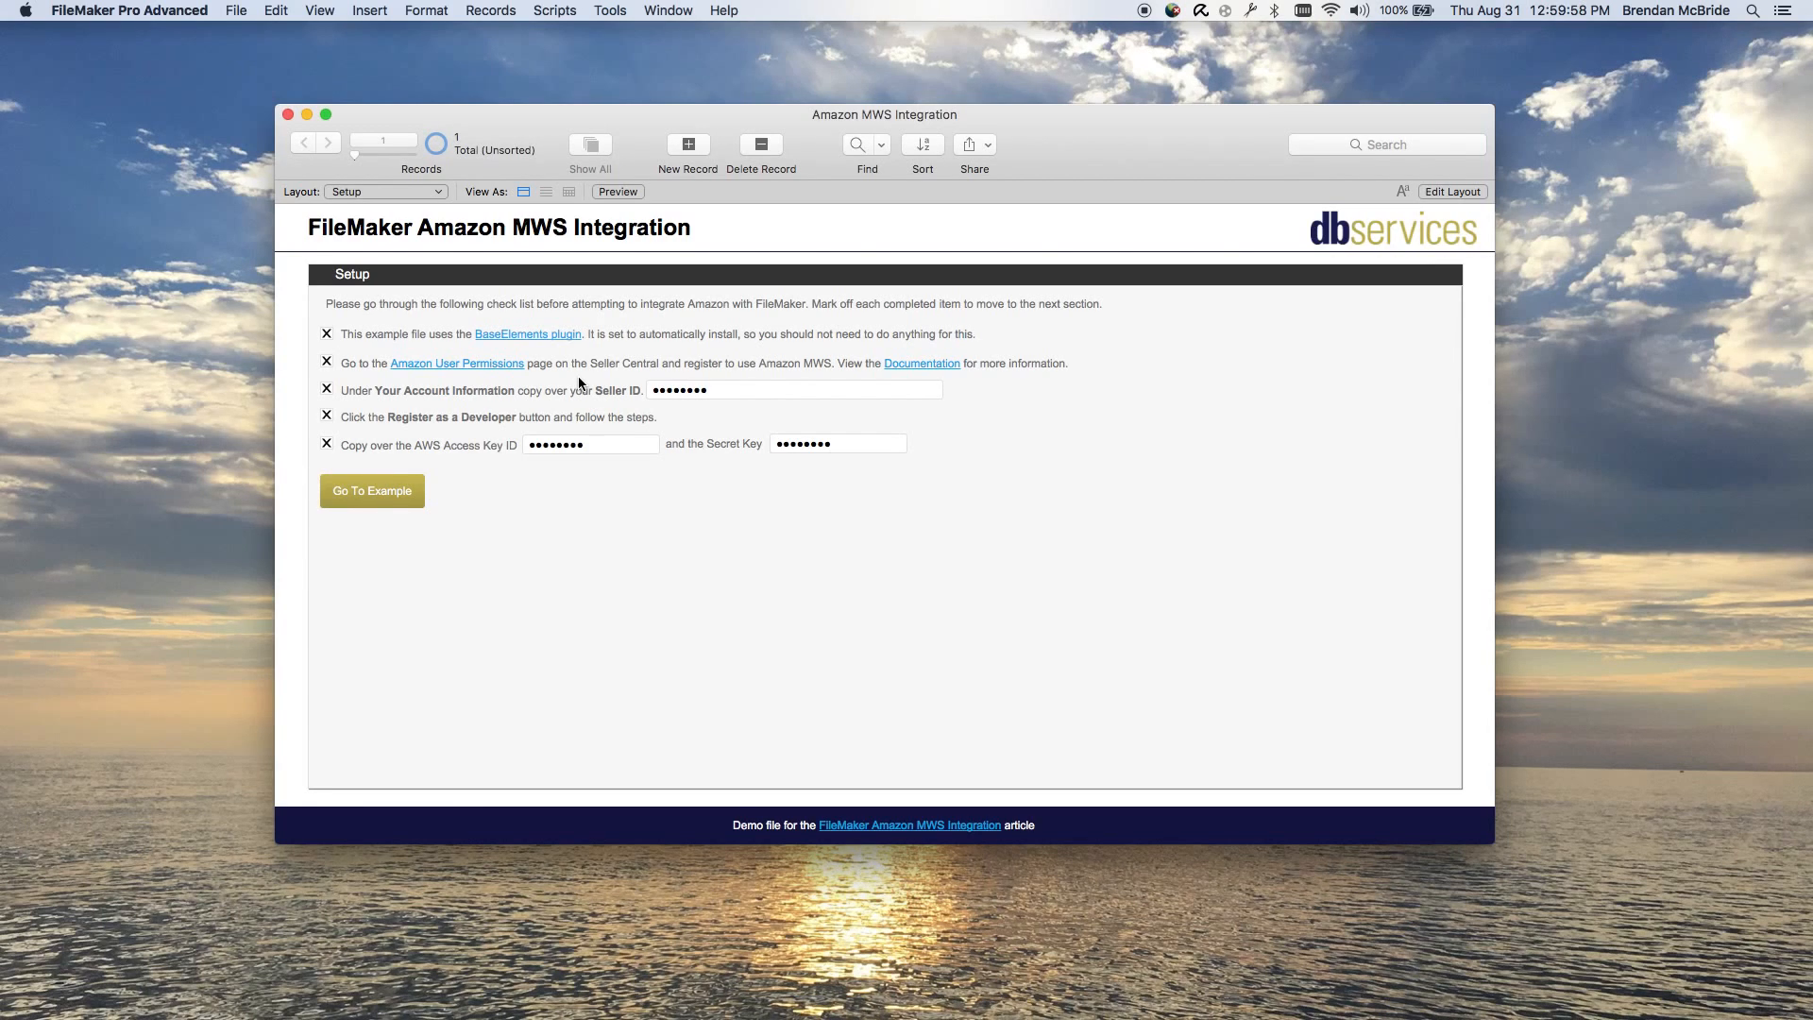
{"action": "mouse_move", "coordinate": [474, 385]}
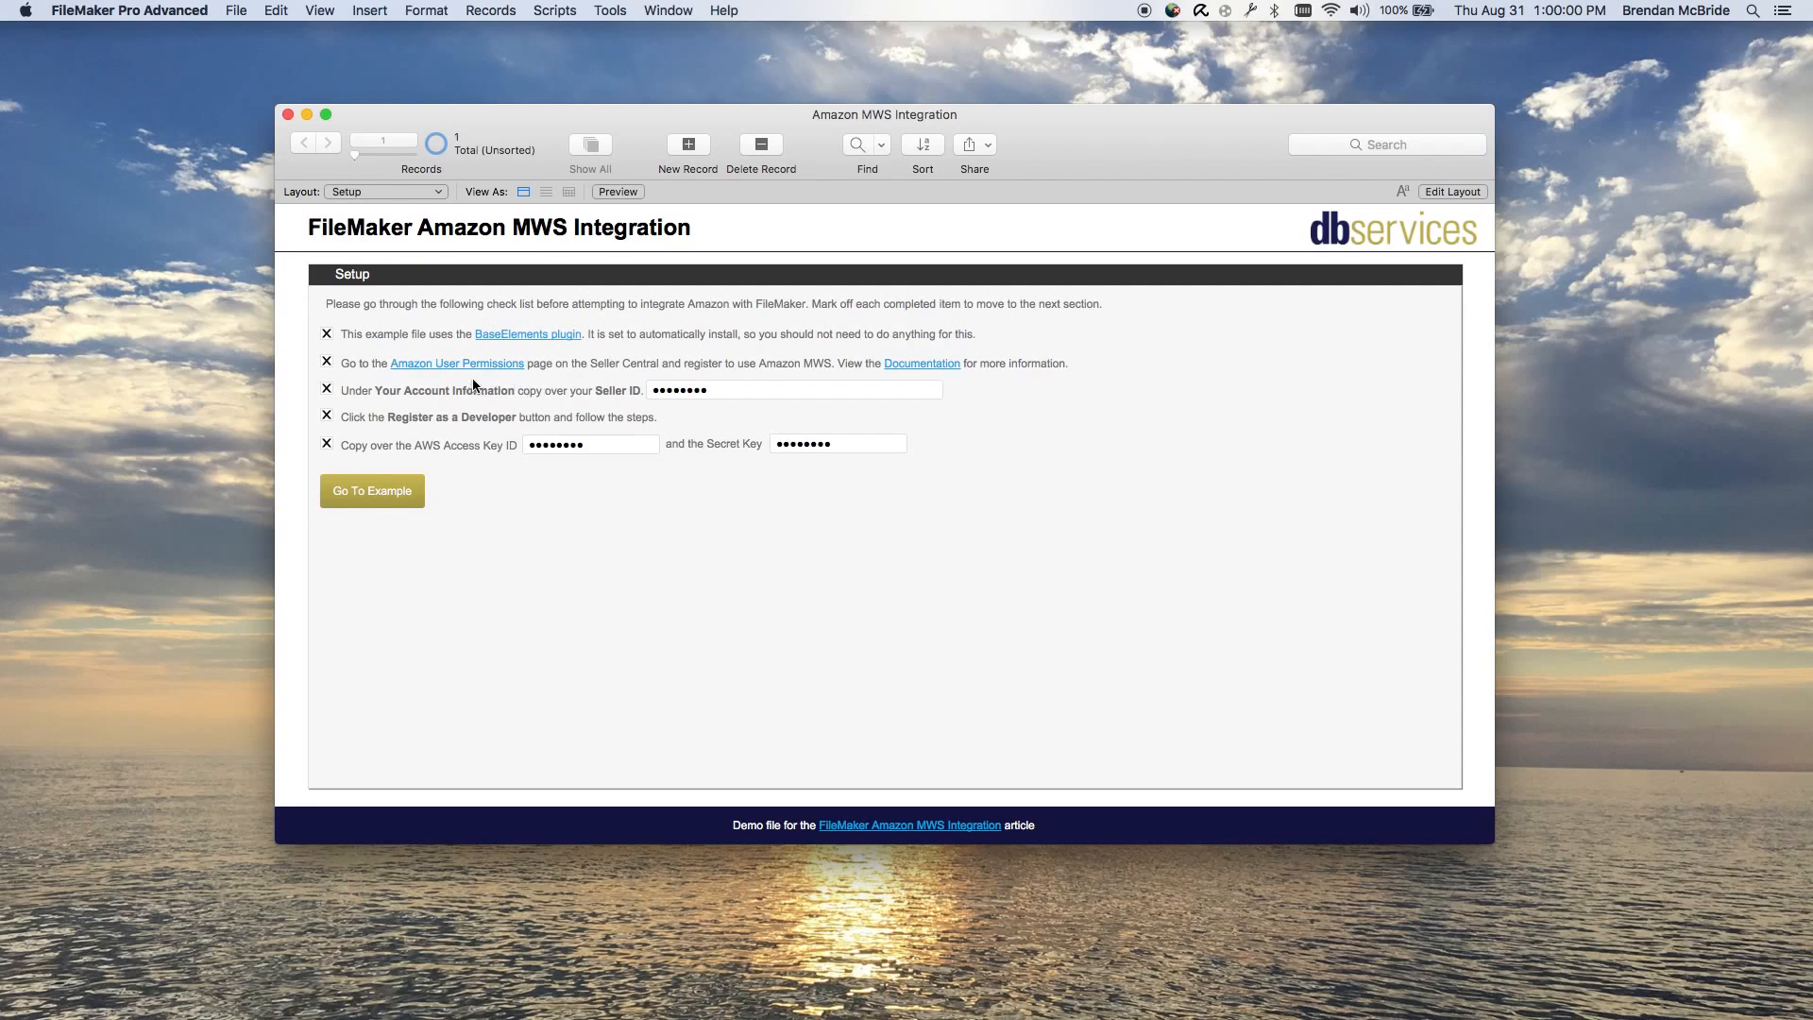
{"action": "mouse_move", "coordinate": [467, 374]}
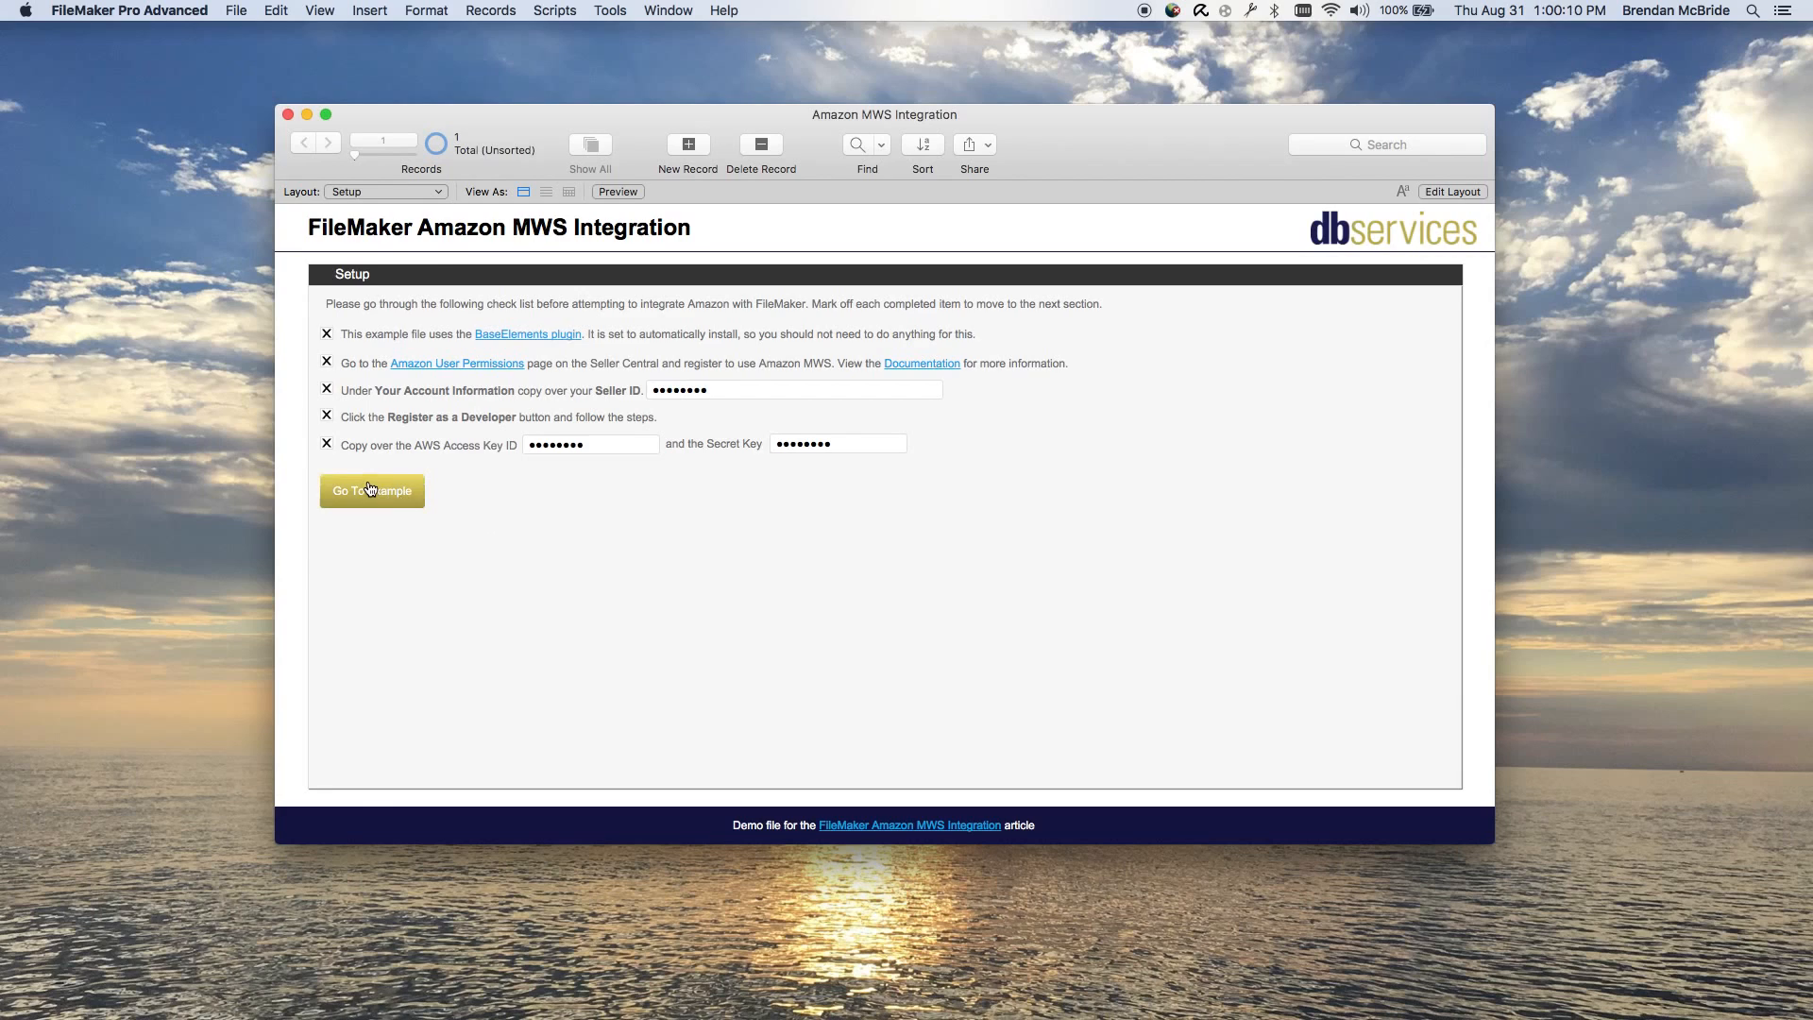
Go to the example screen, try the List Orders query type, then return to Get Order.
{"action": "left_click", "coordinate": [372, 491]}
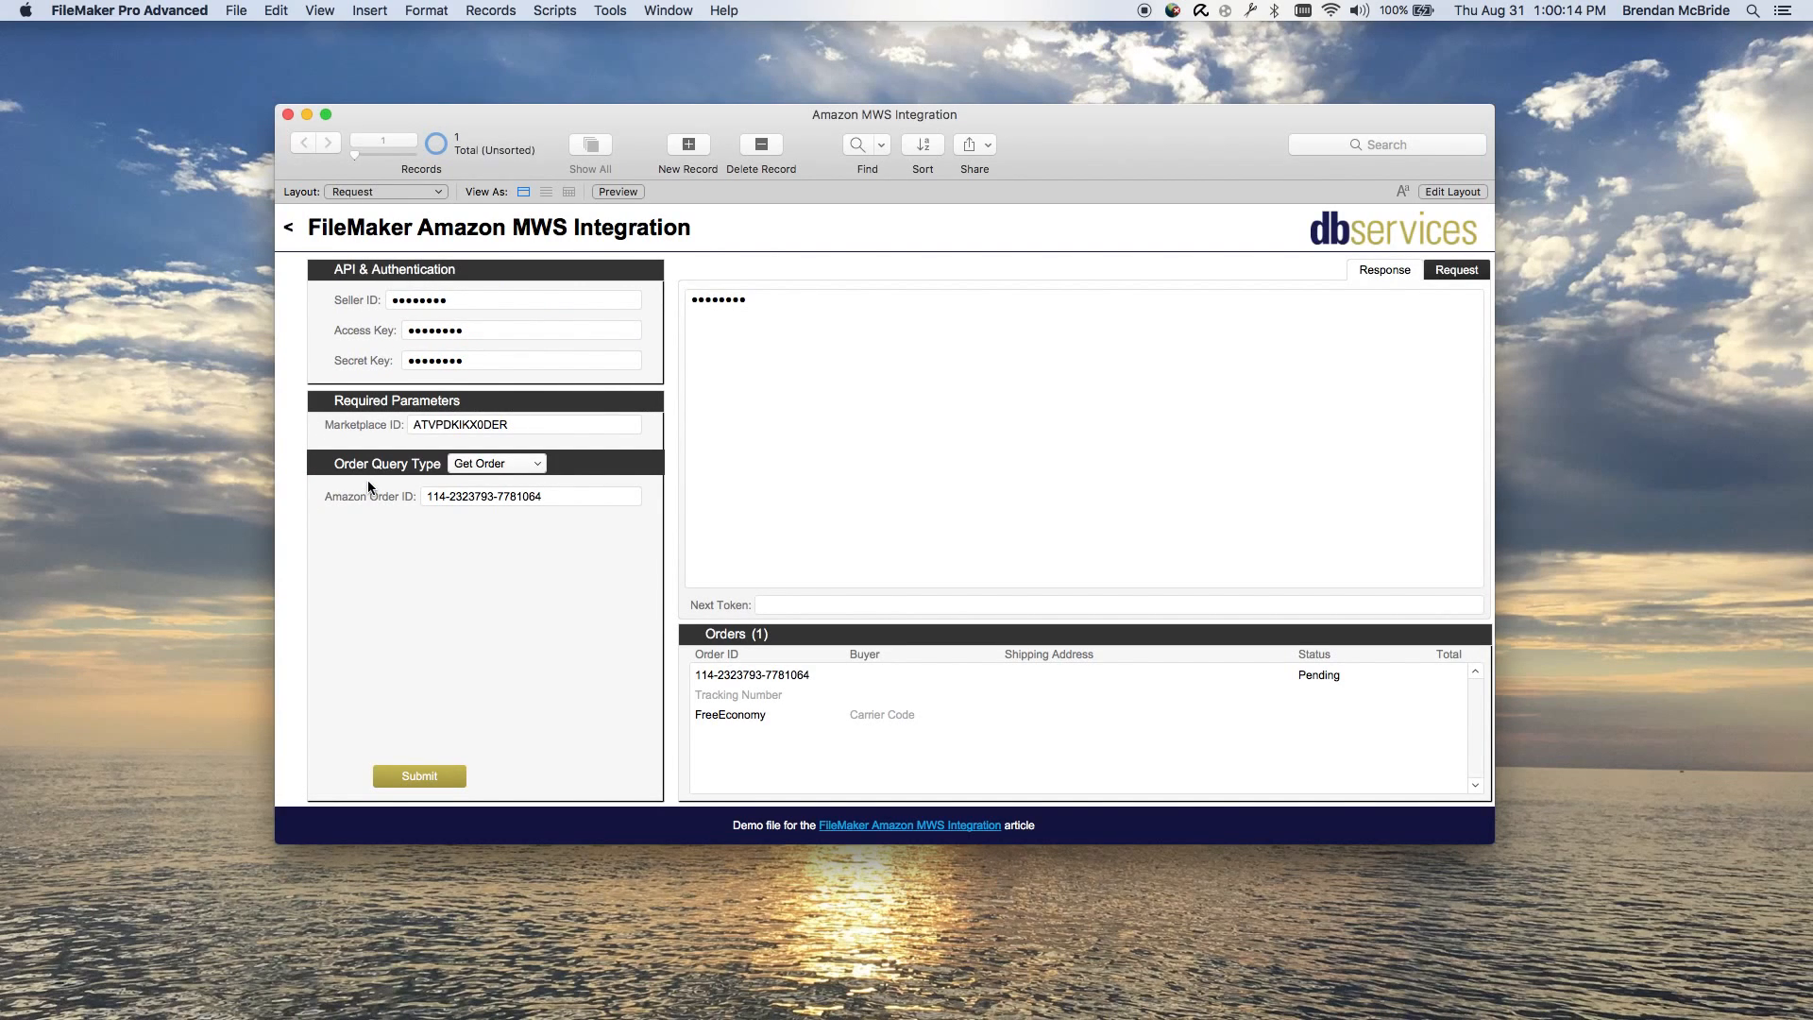
{"action": "mouse_move", "coordinate": [374, 425]}
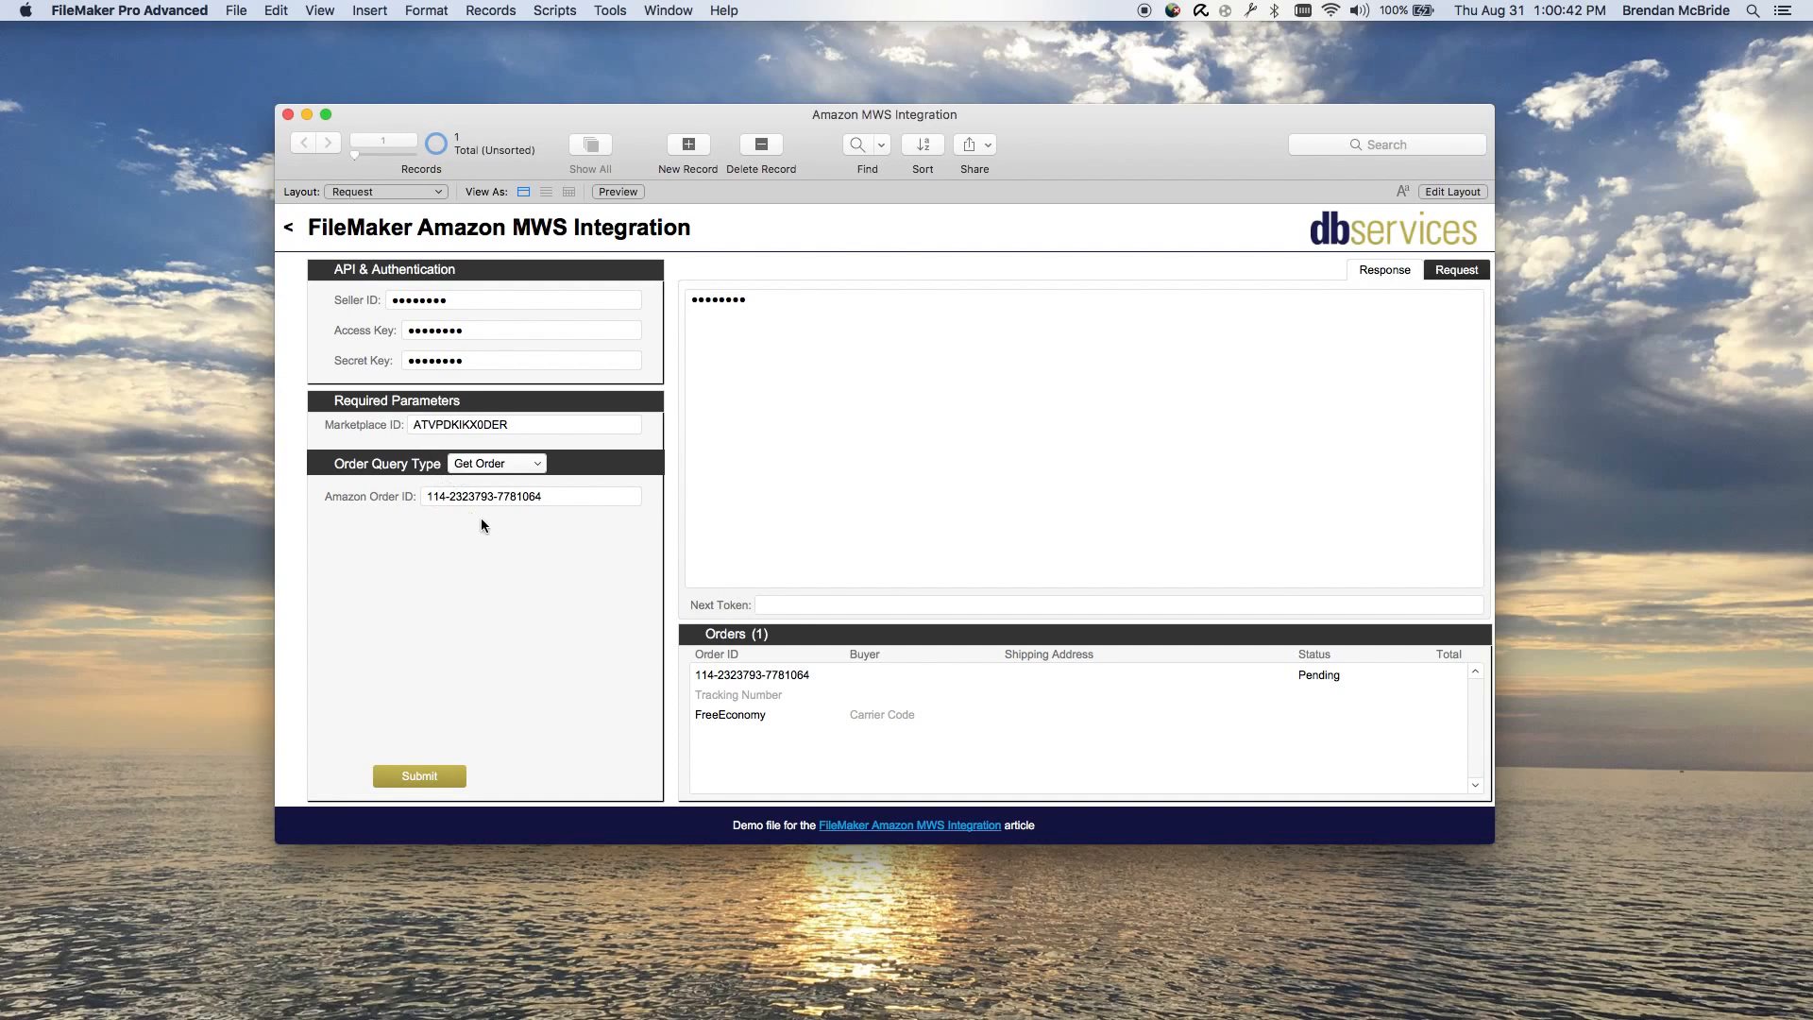
{"action": "left_click", "coordinate": [496, 463]}
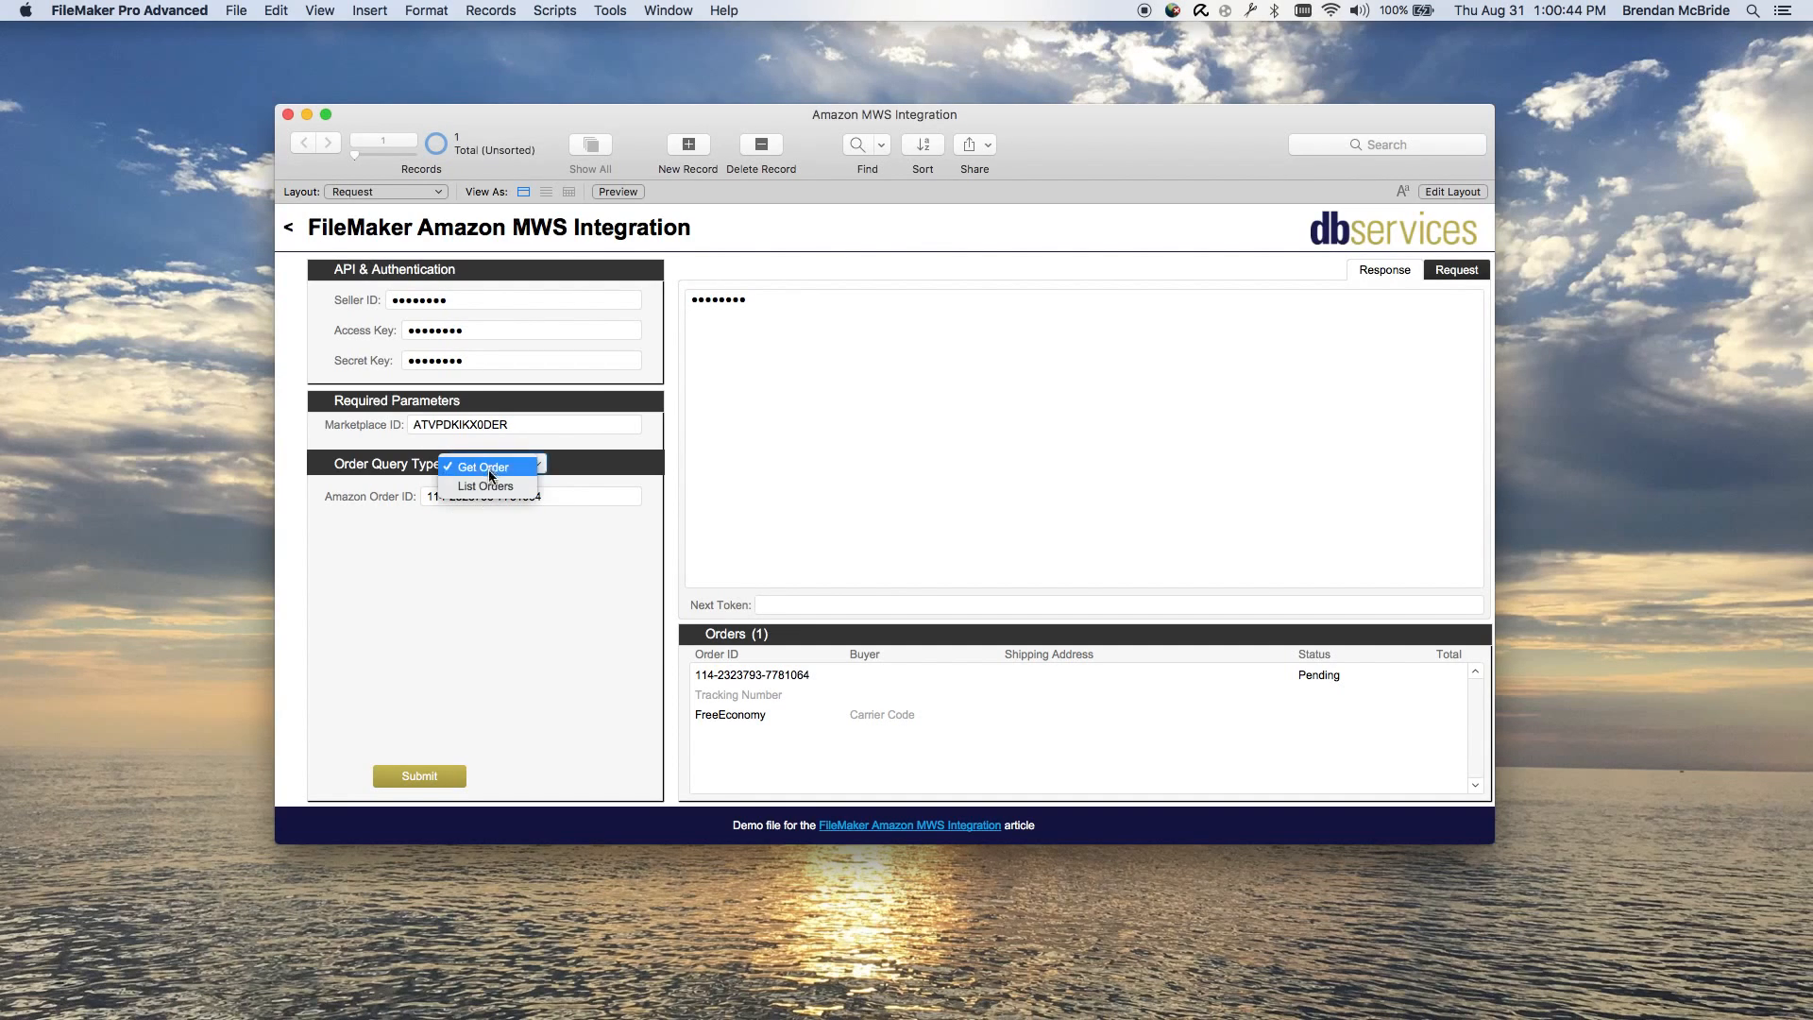
{"action": "left_click", "coordinate": [486, 486]}
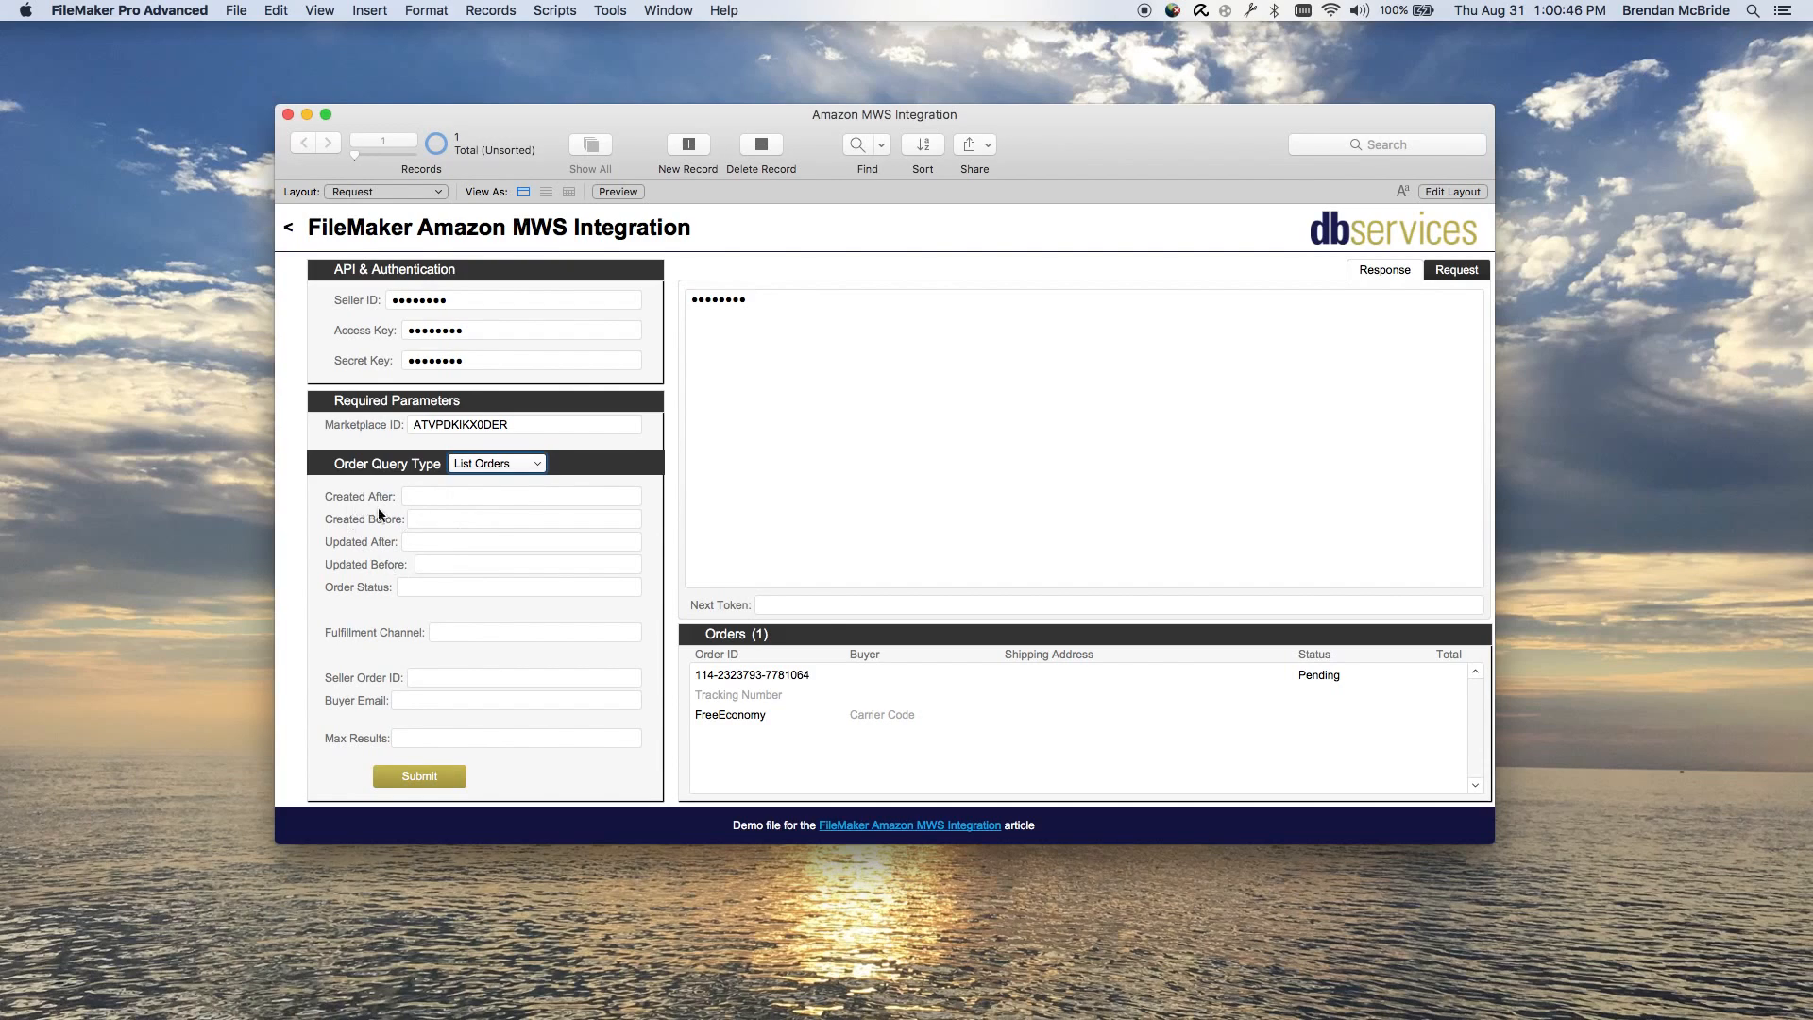
{"action": "mouse_move", "coordinate": [470, 610]}
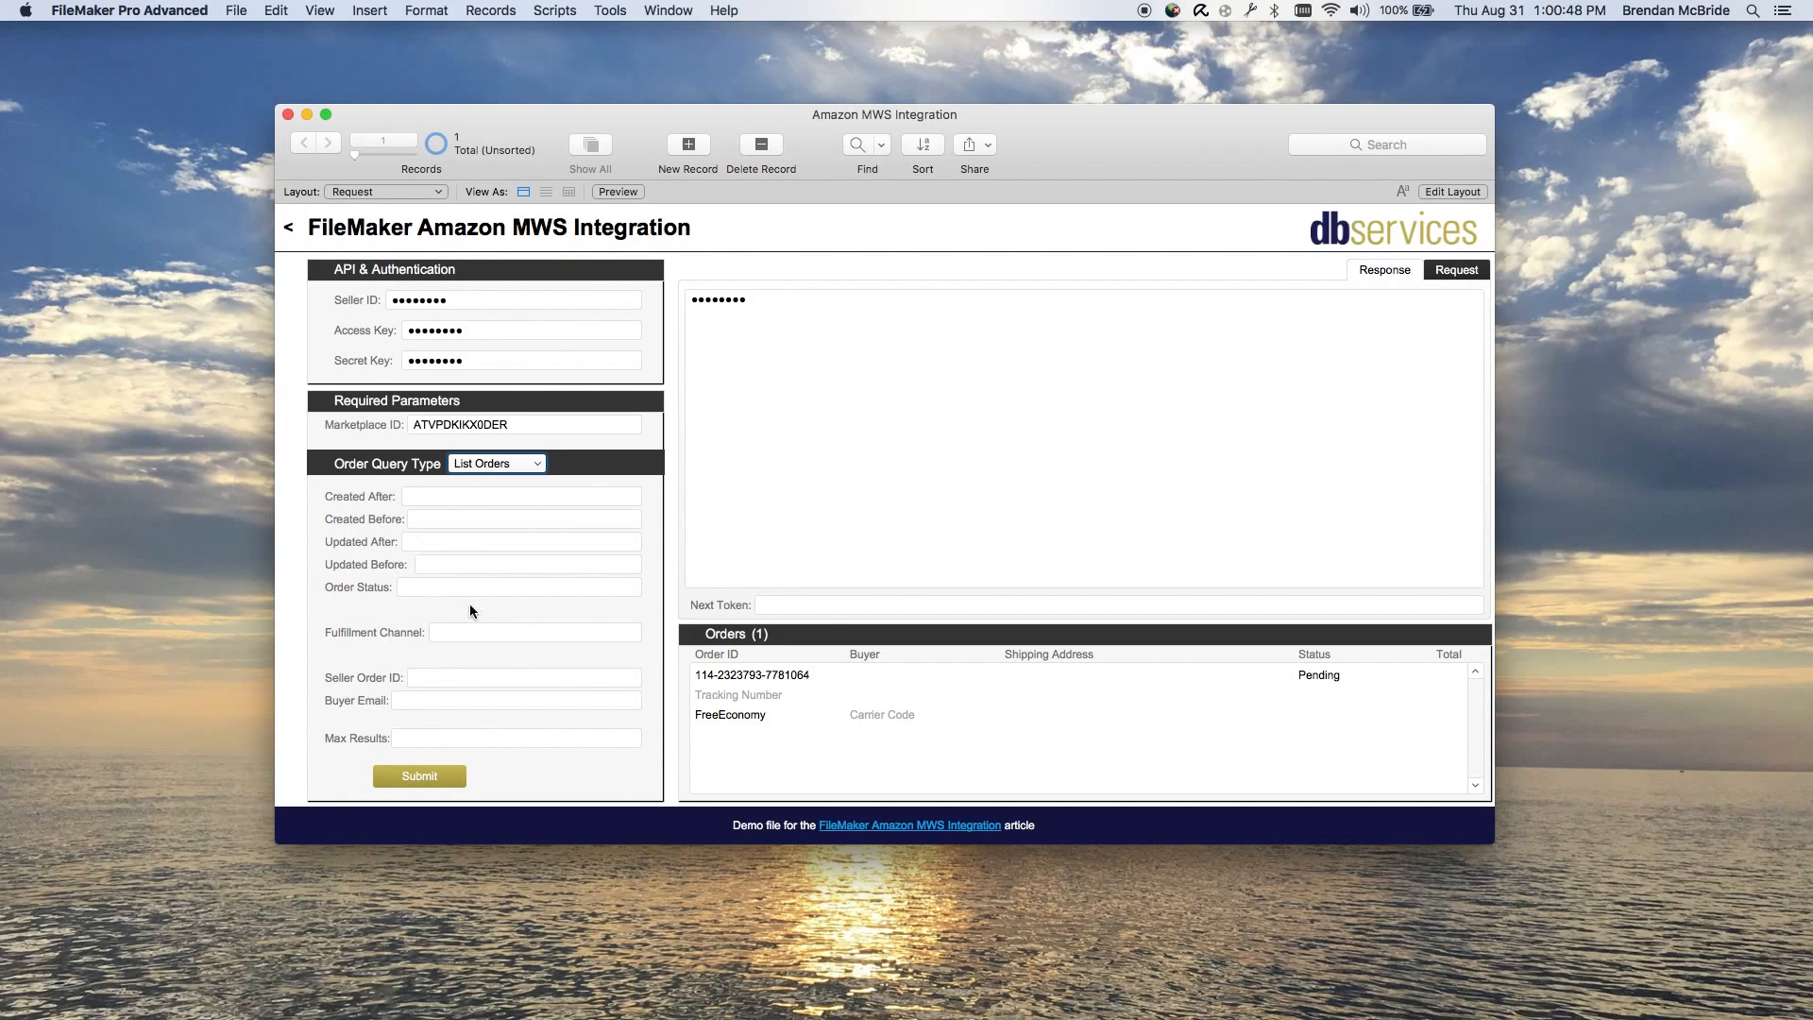
{"action": "left_click", "coordinate": [495, 463]}
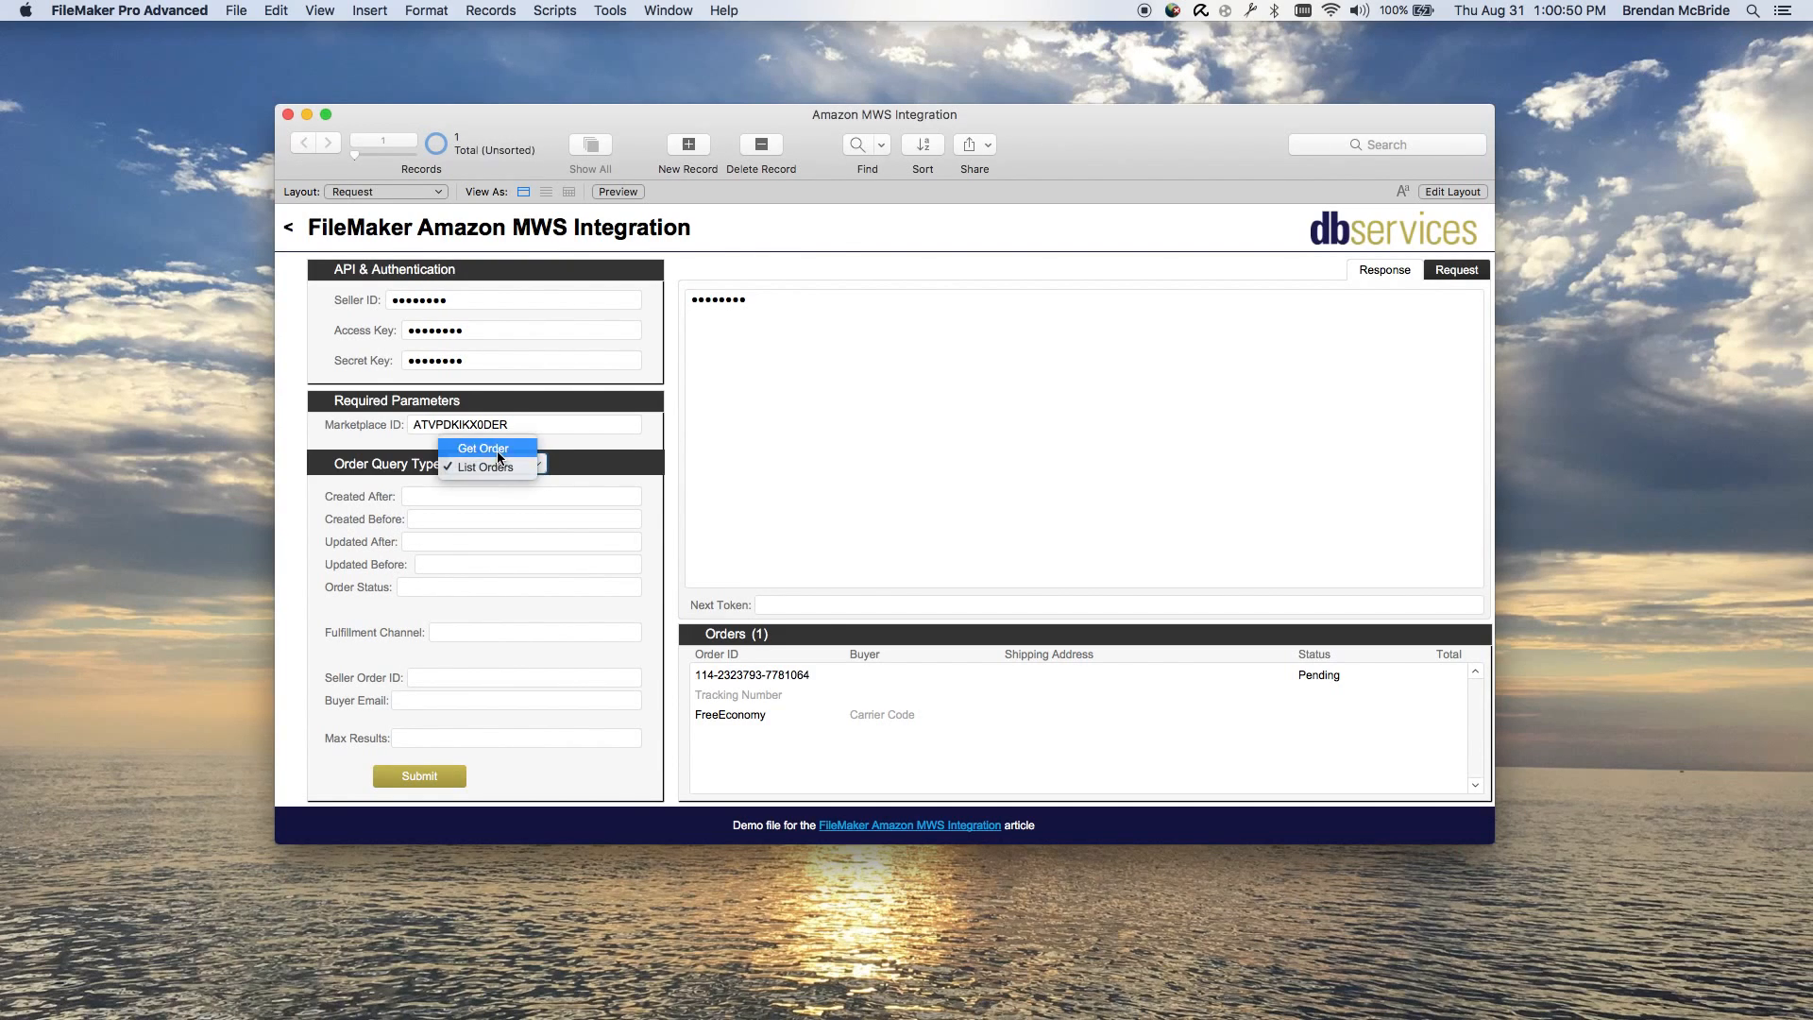
{"action": "left_click", "coordinate": [482, 449]}
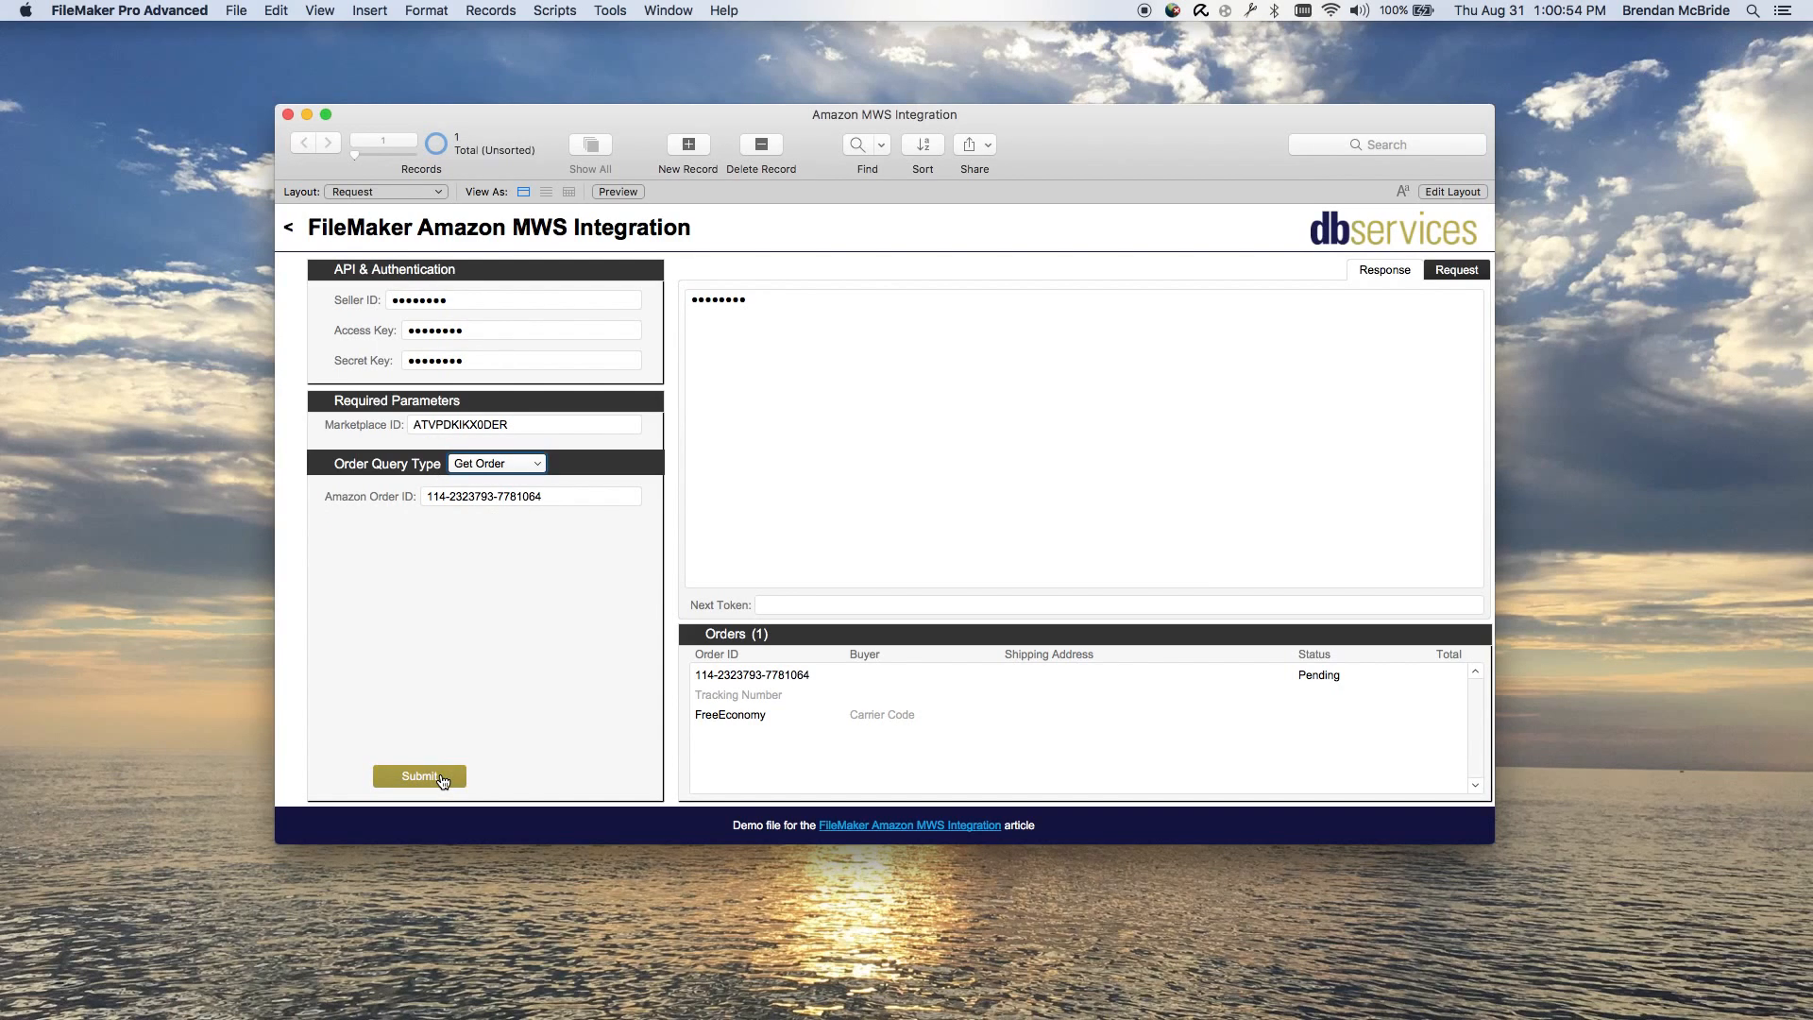
{"action": "left_click", "coordinate": [420, 776]}
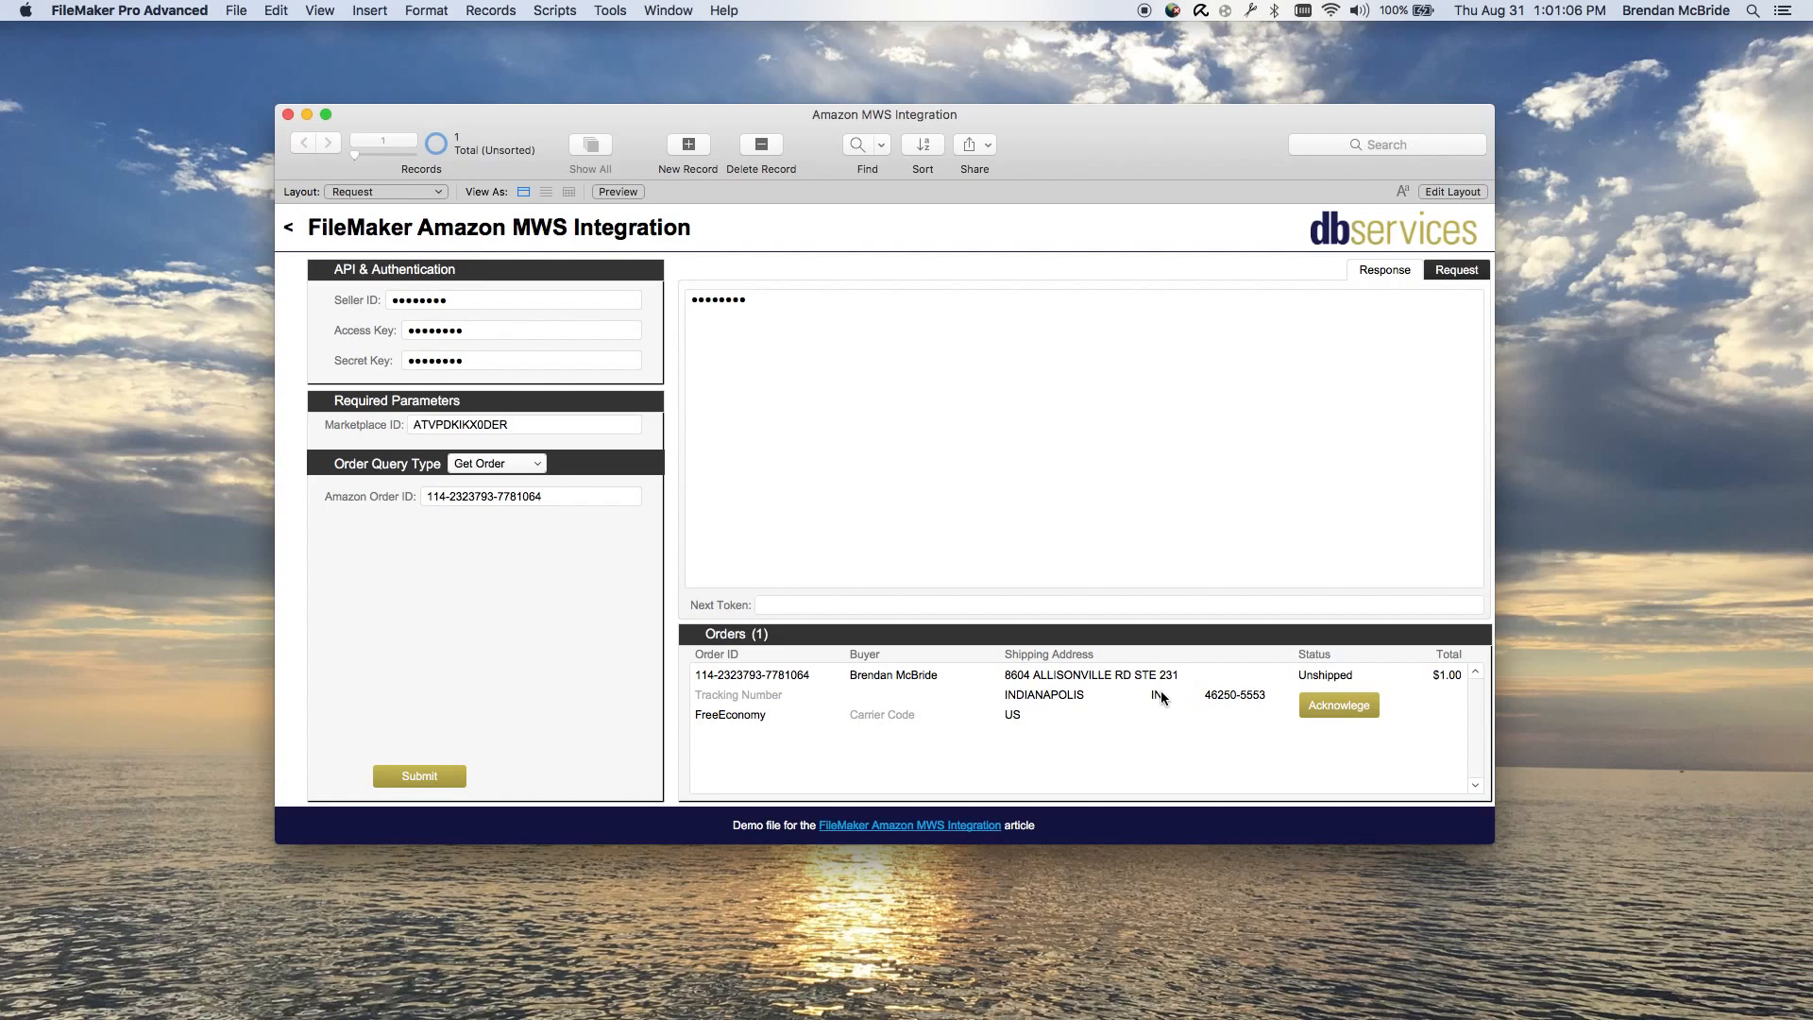
{"action": "mouse_move", "coordinate": [1168, 716]}
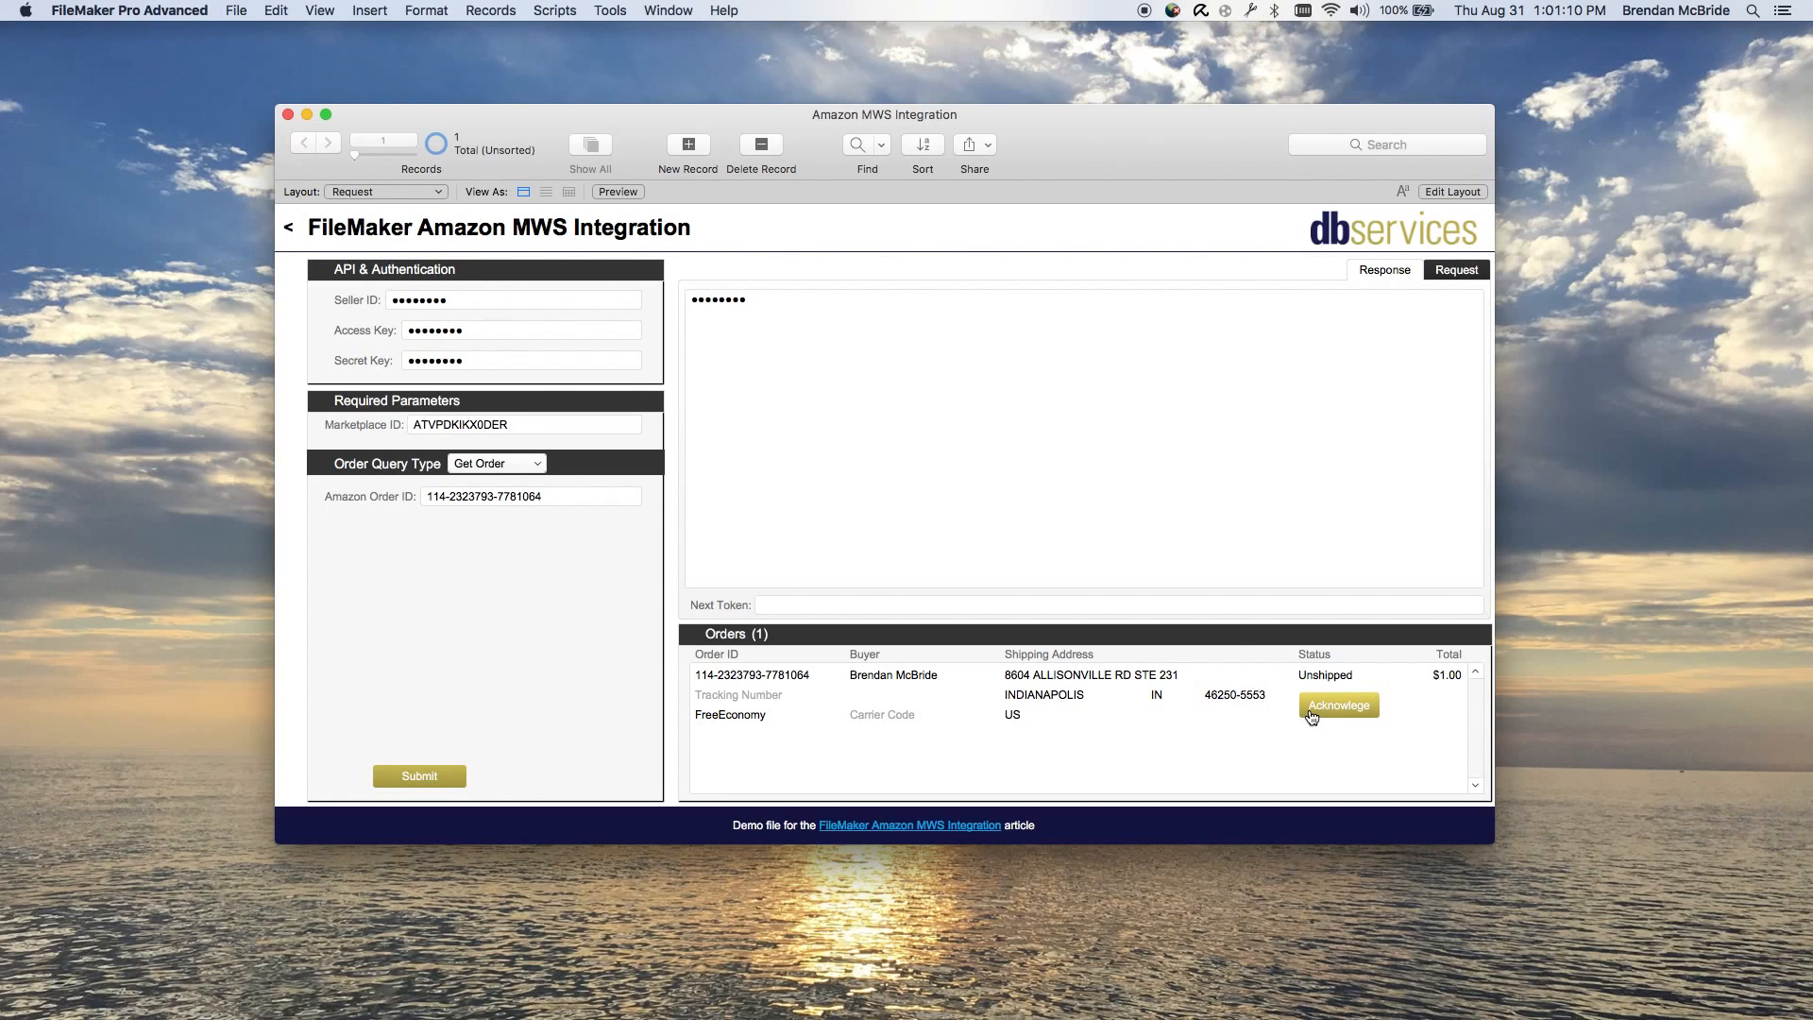
{"action": "mouse_move", "coordinate": [1300, 397]}
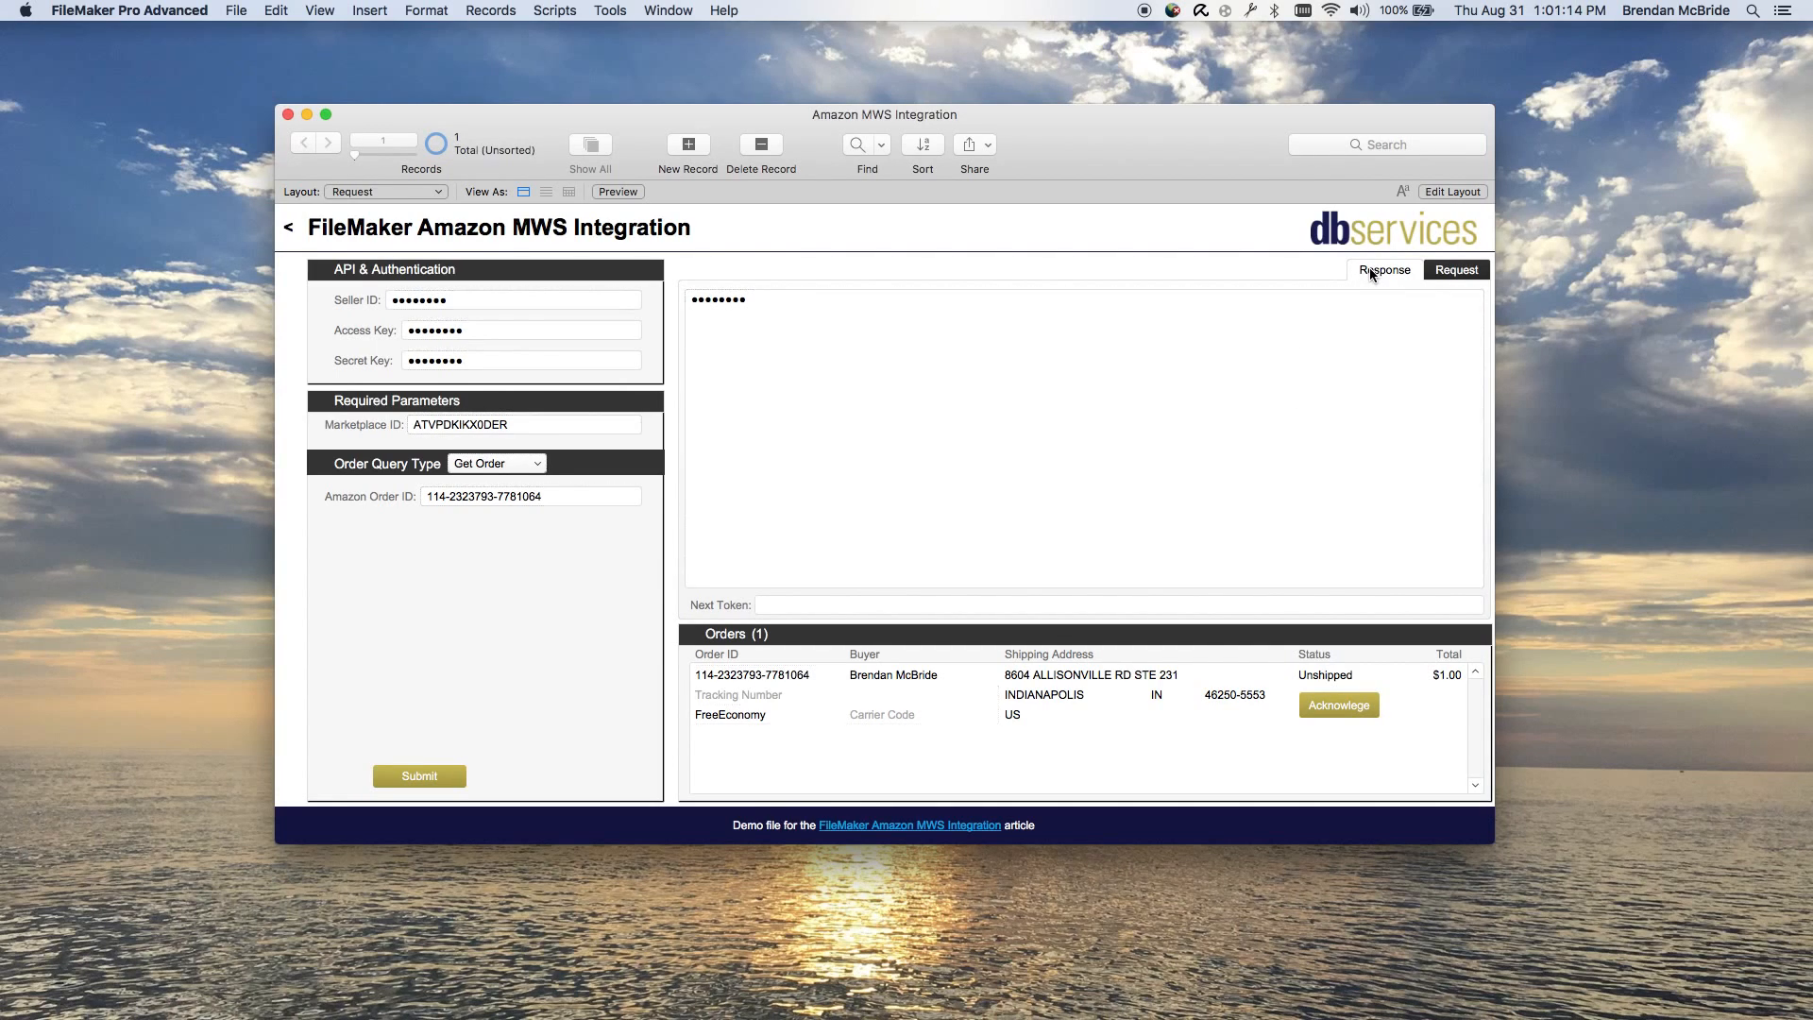
{"action": "left_click", "coordinate": [1456, 270]}
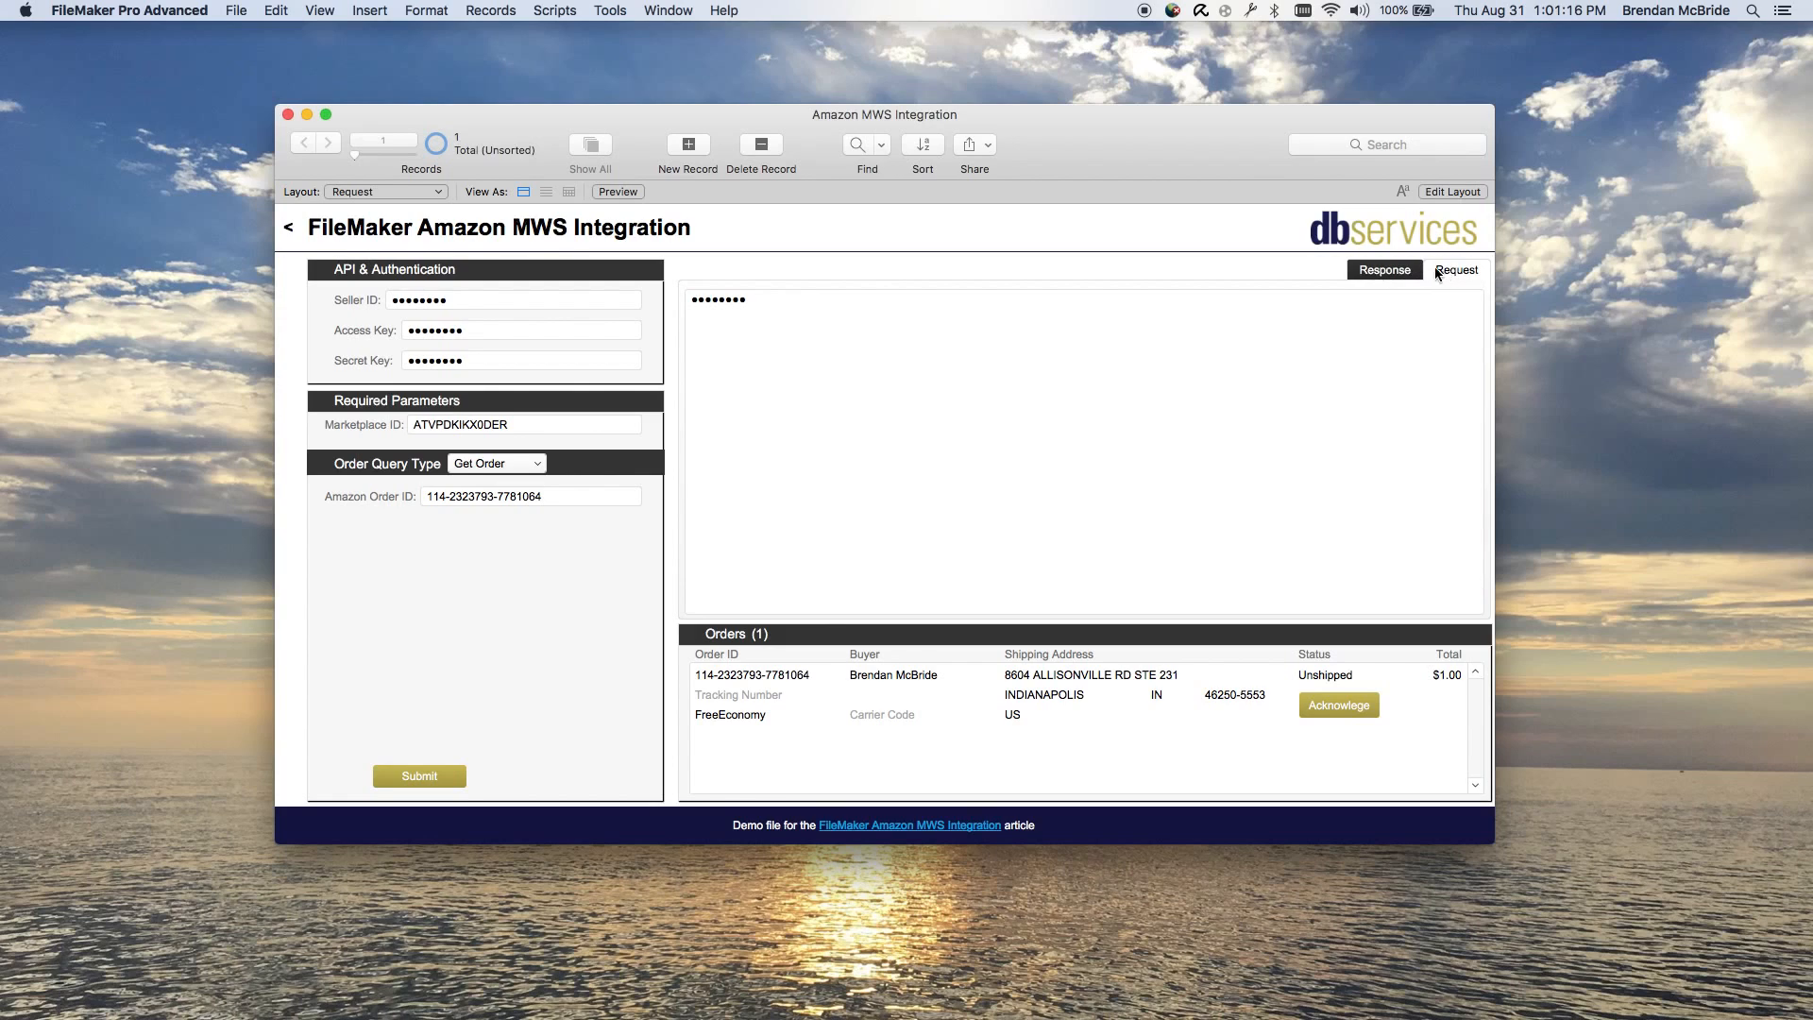
{"action": "left_click", "coordinate": [1385, 270]}
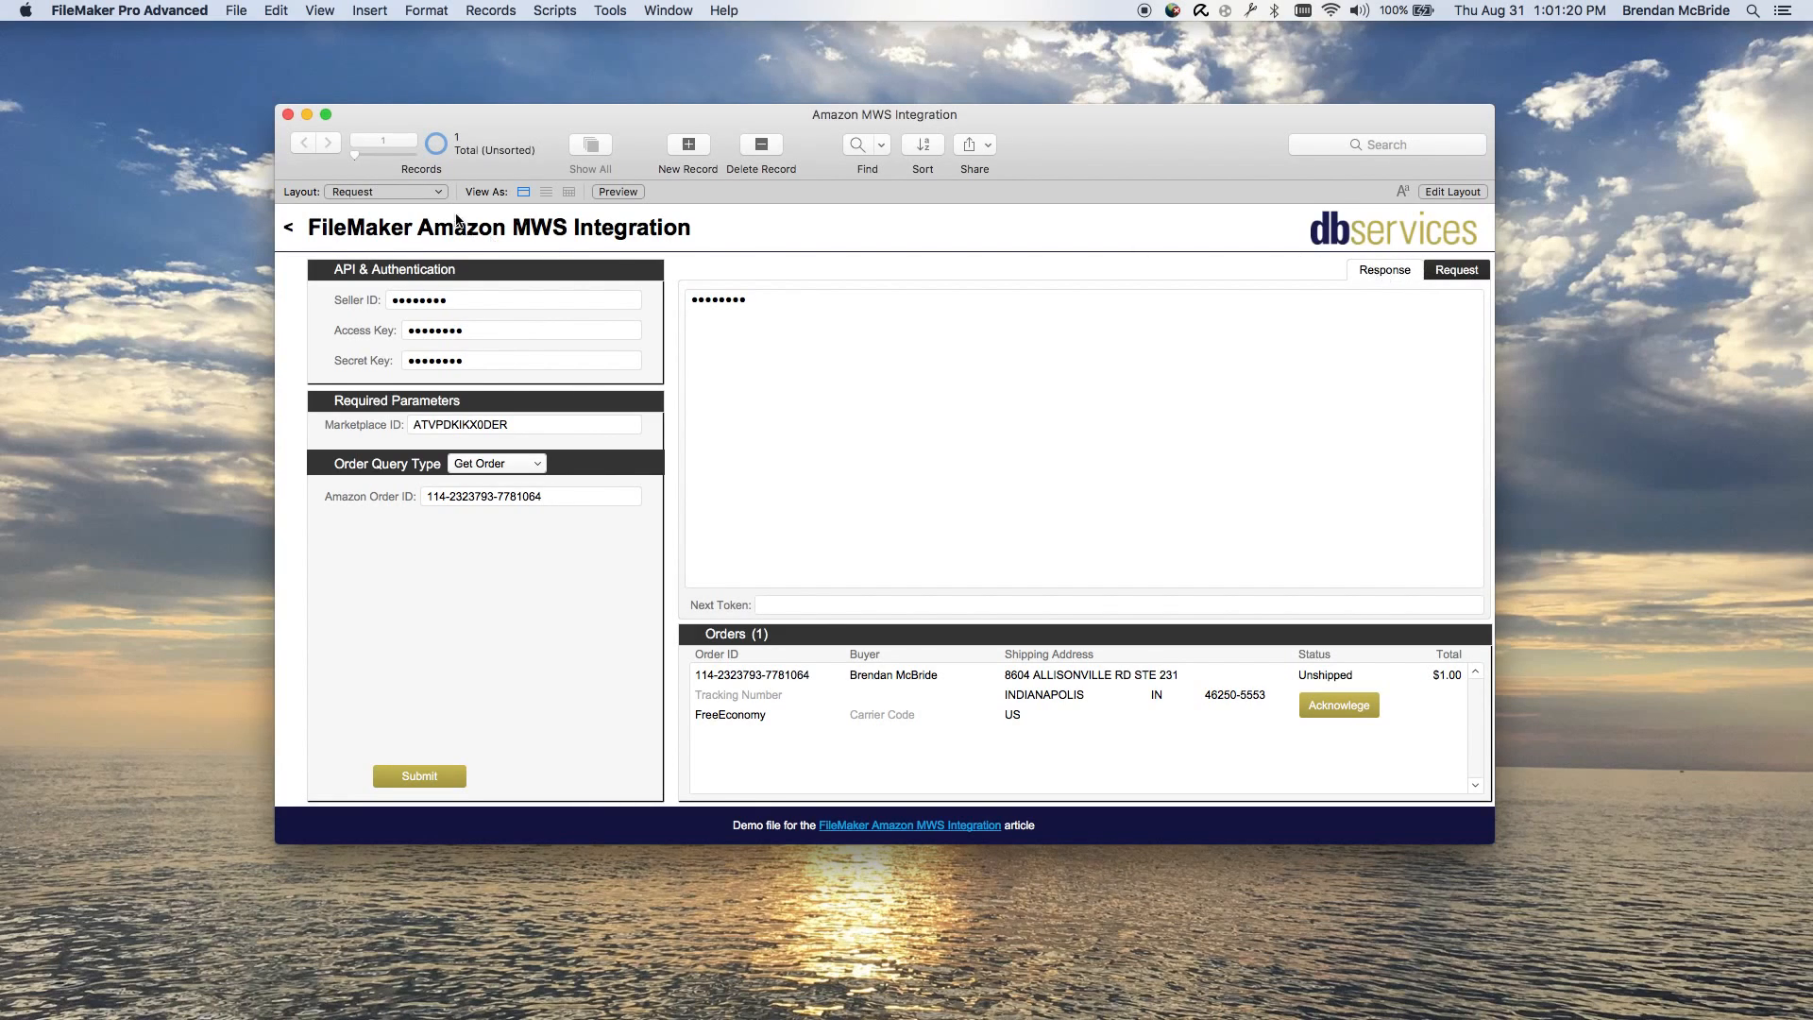
{"action": "mouse_move", "coordinate": [833, 362]}
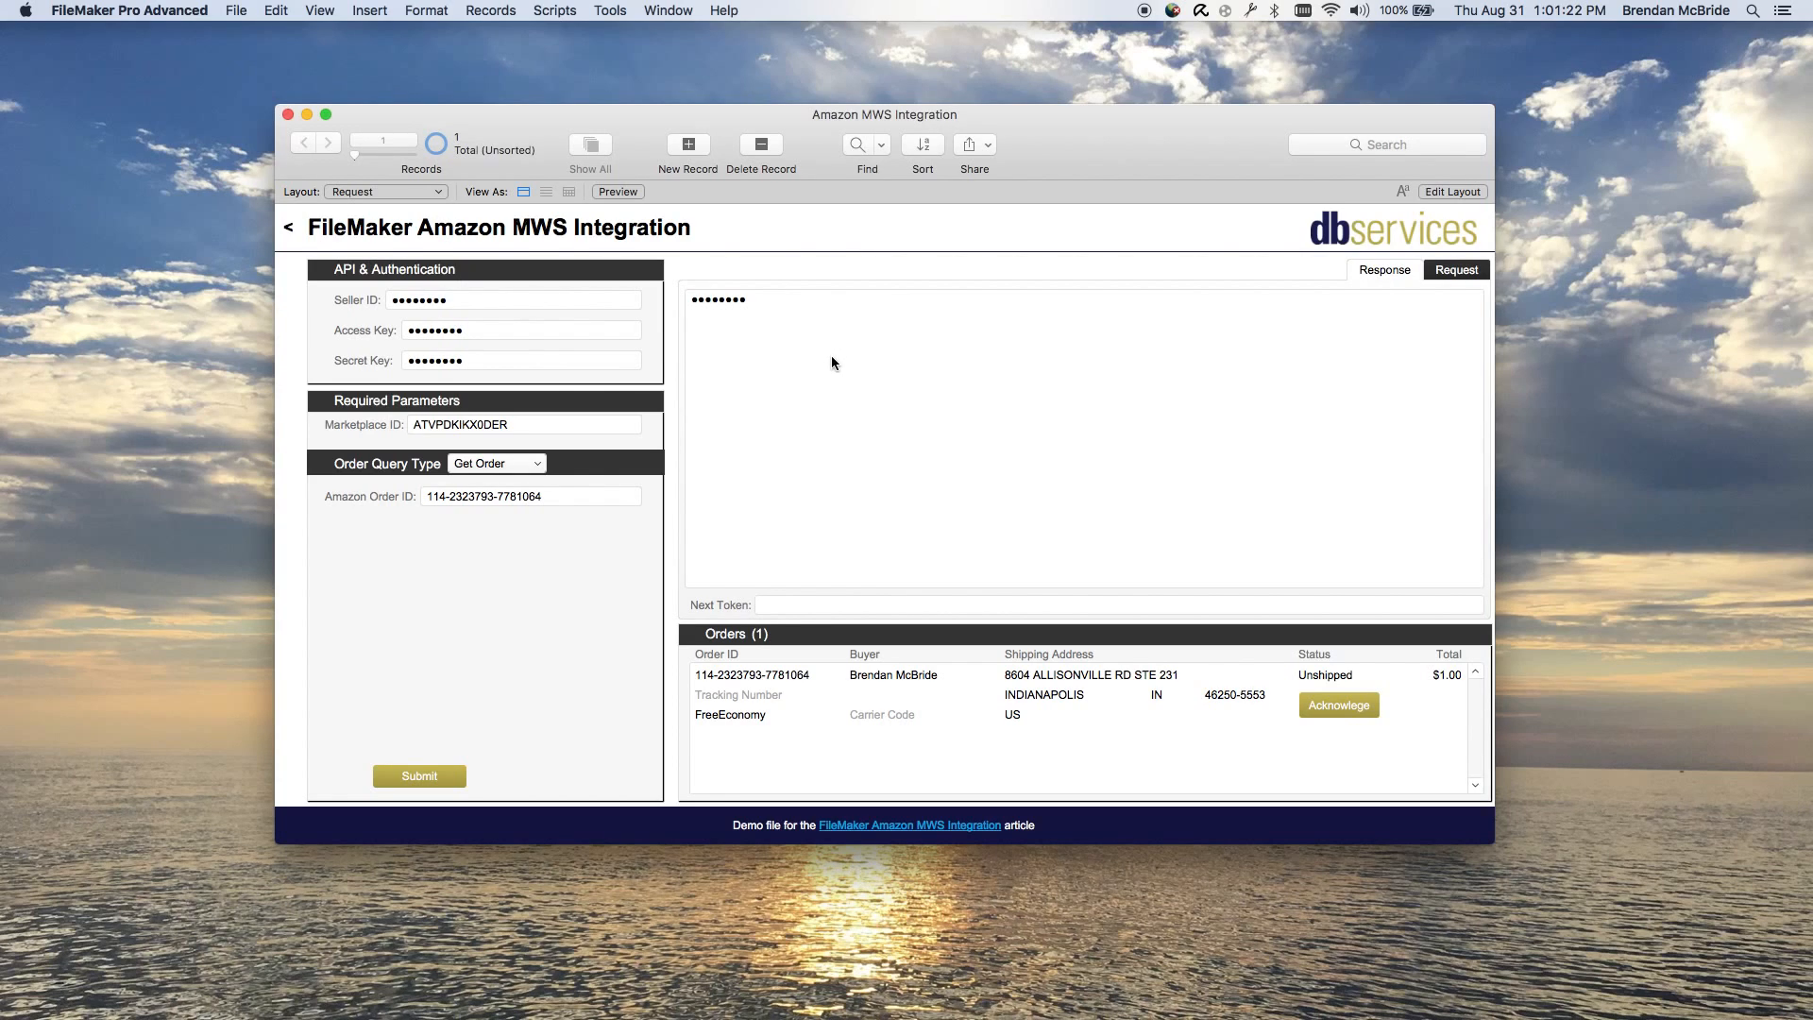
{"action": "left_click", "coordinate": [1382, 270]}
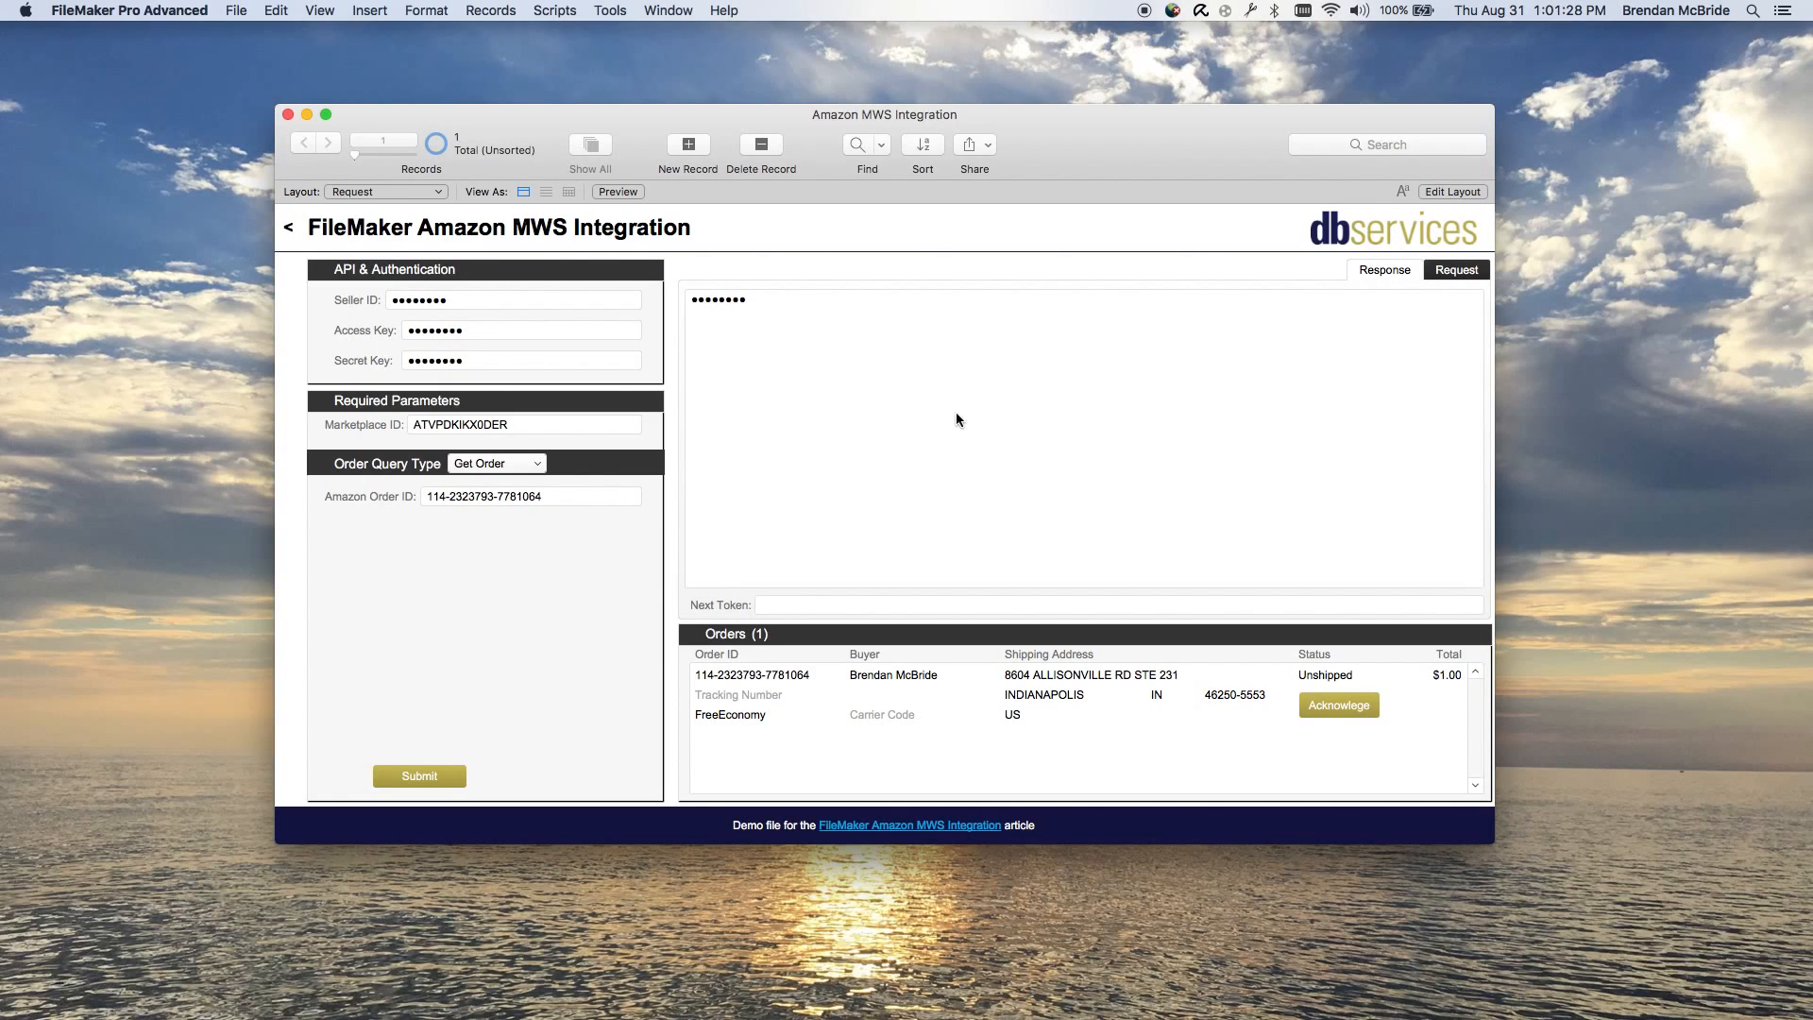
{"action": "mouse_move", "coordinate": [1337, 705]}
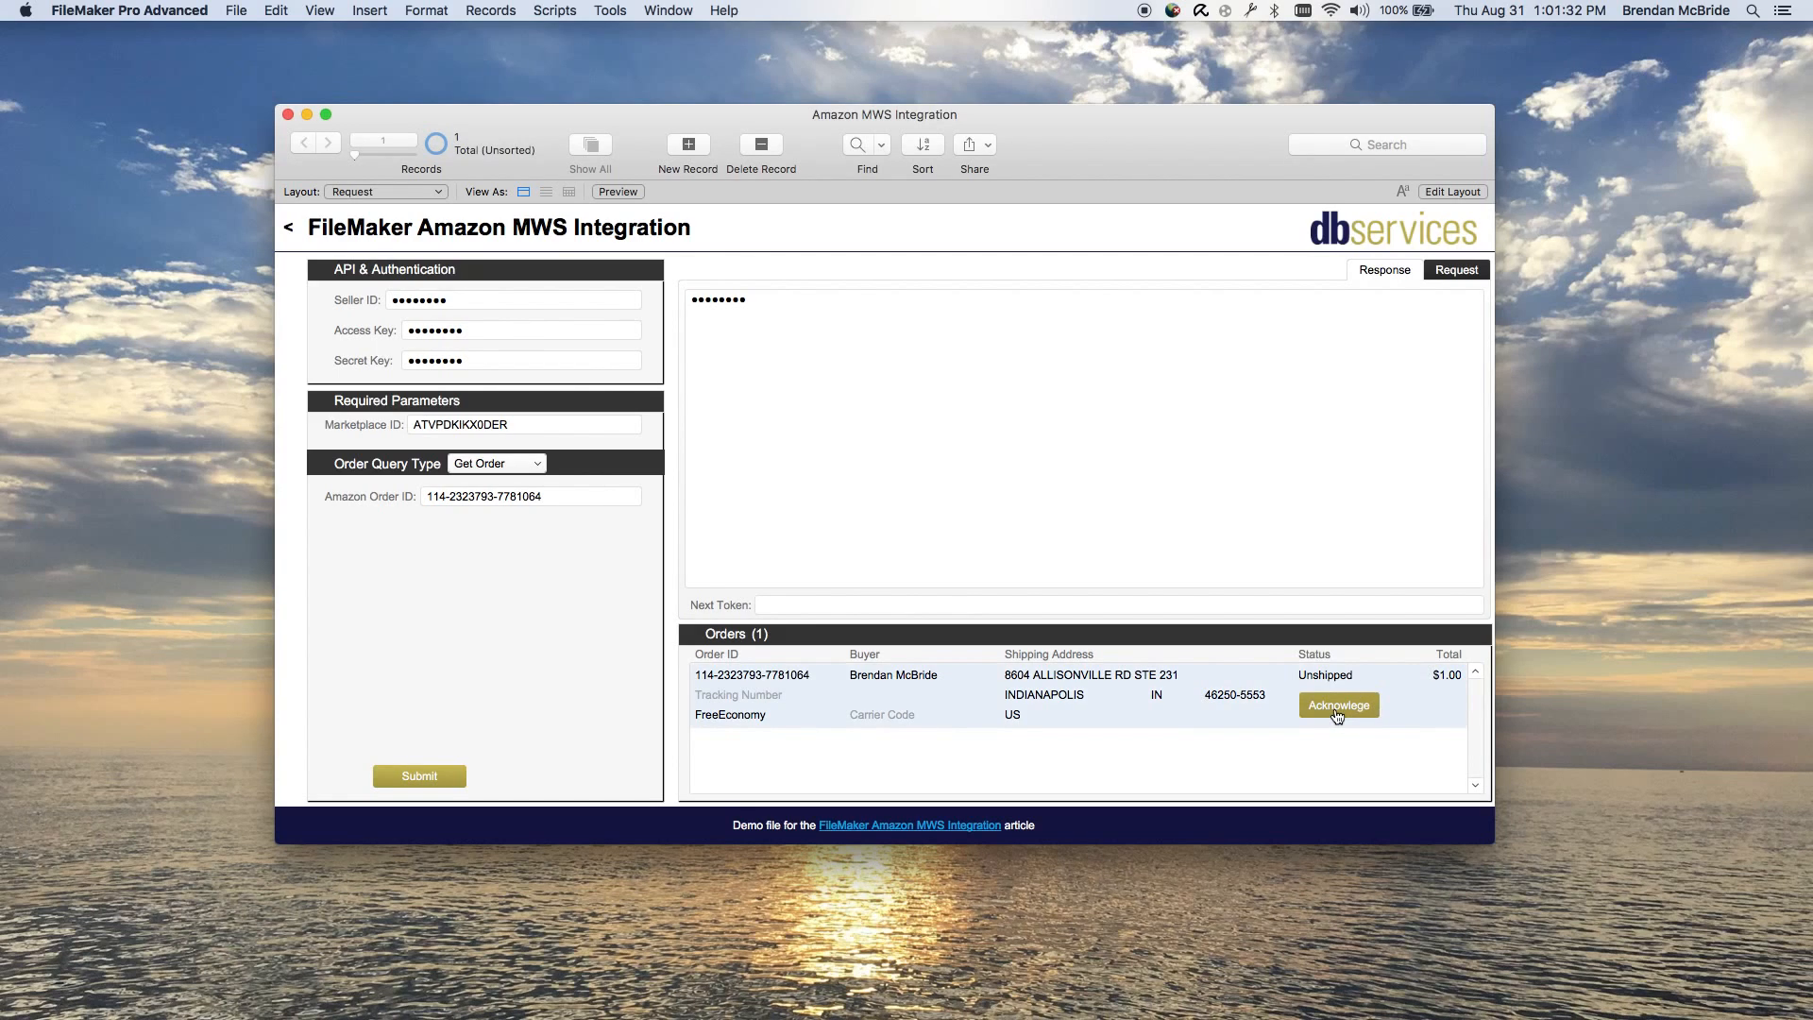
Acknowledge the fetched order with Amazon, confirm success, then attempt to send tracking details.
{"action": "left_click", "coordinate": [1337, 704]}
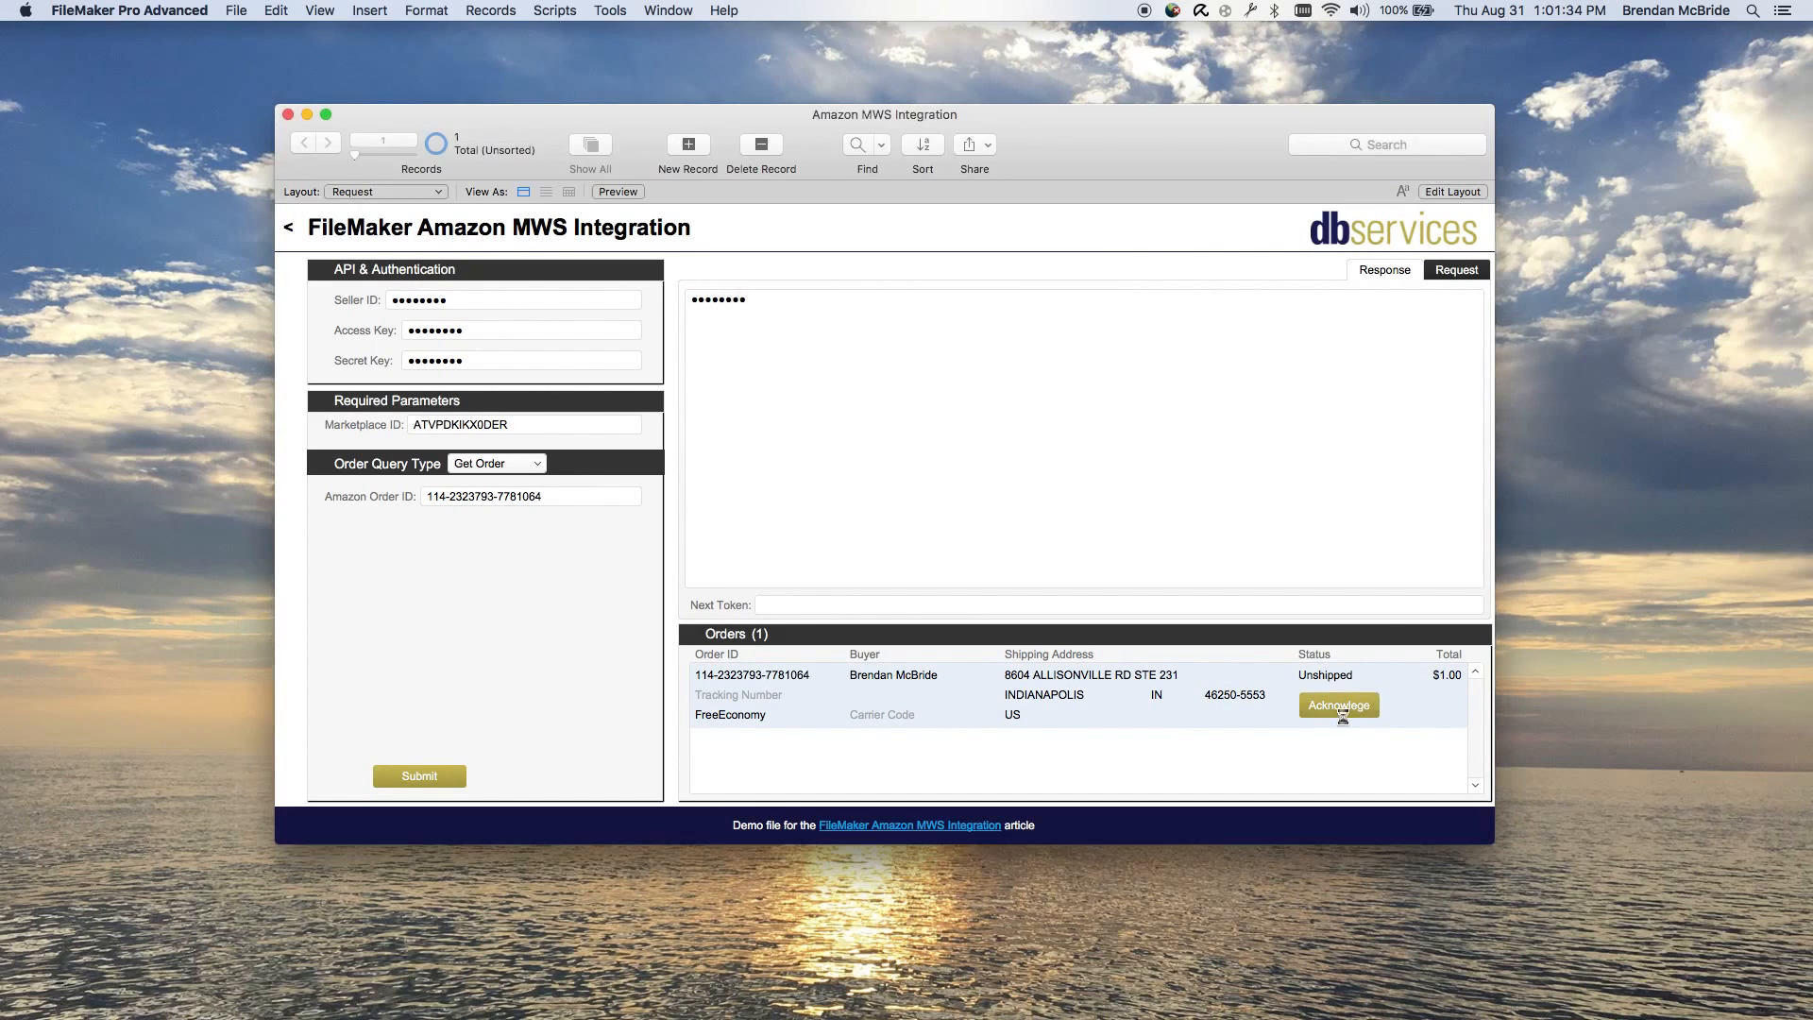
{"action": "left_click", "coordinate": [1338, 704]}
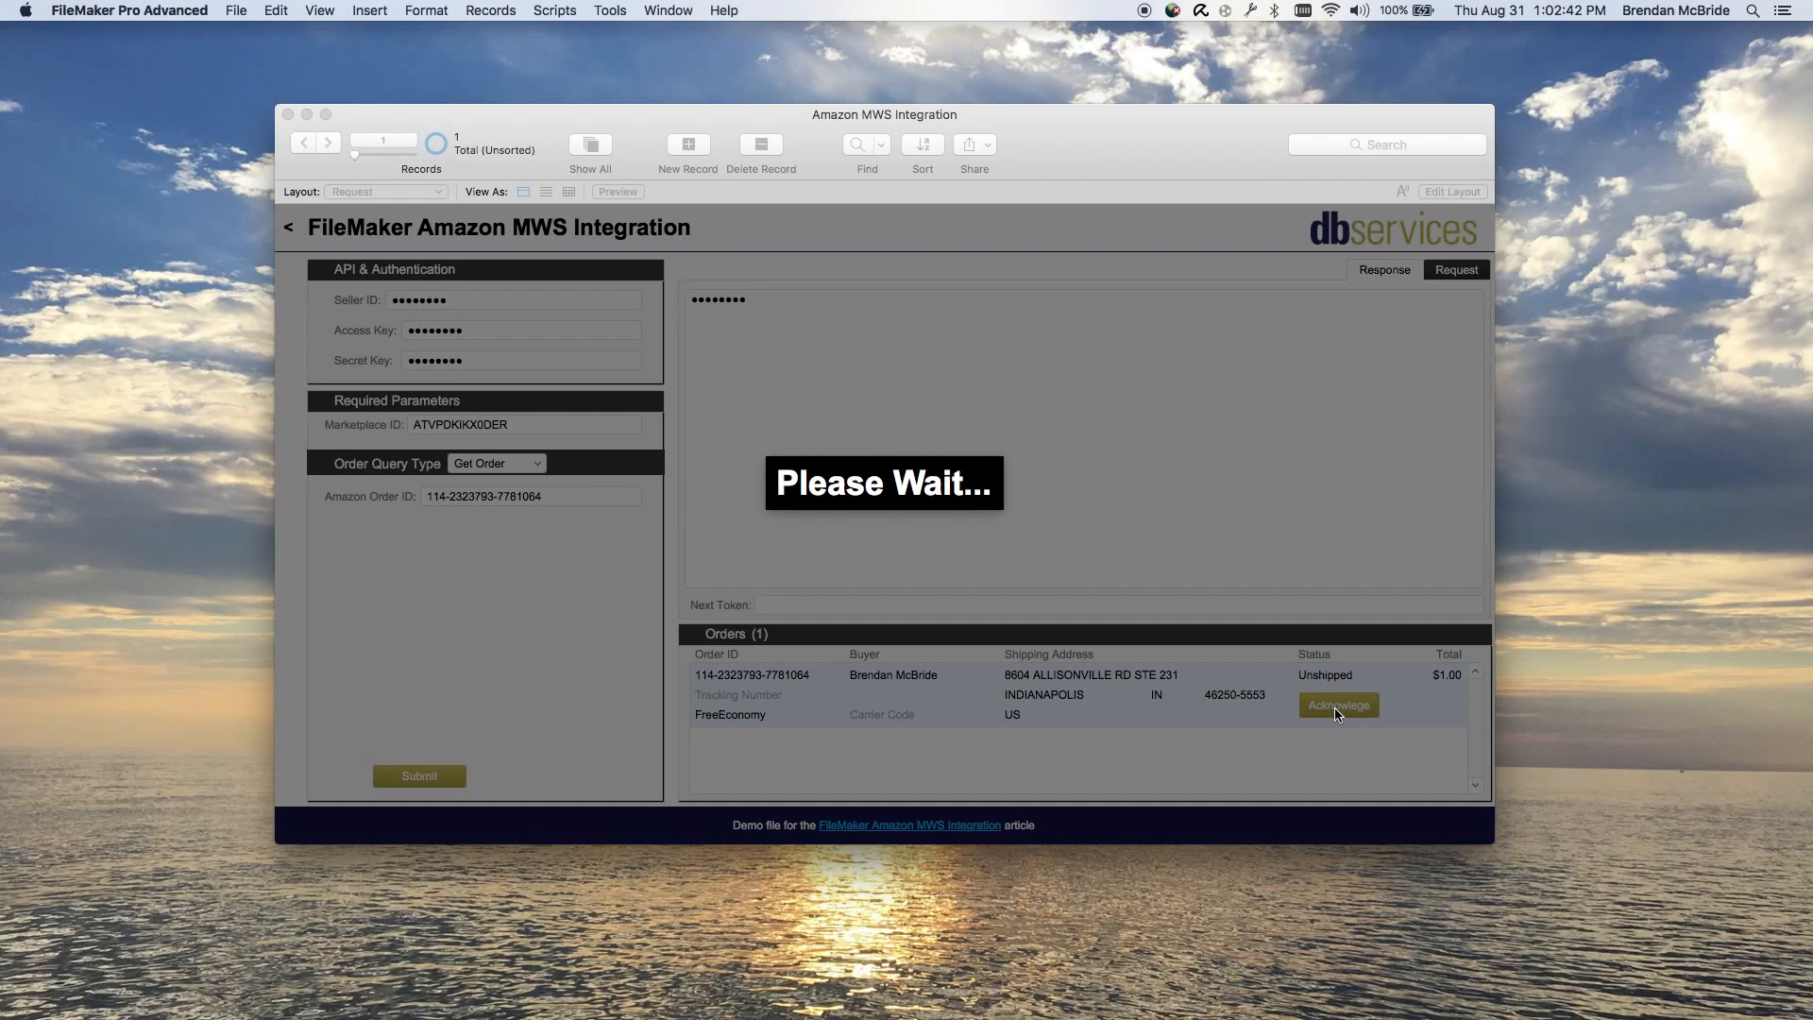
{"action": "left_click", "coordinate": [1337, 705]}
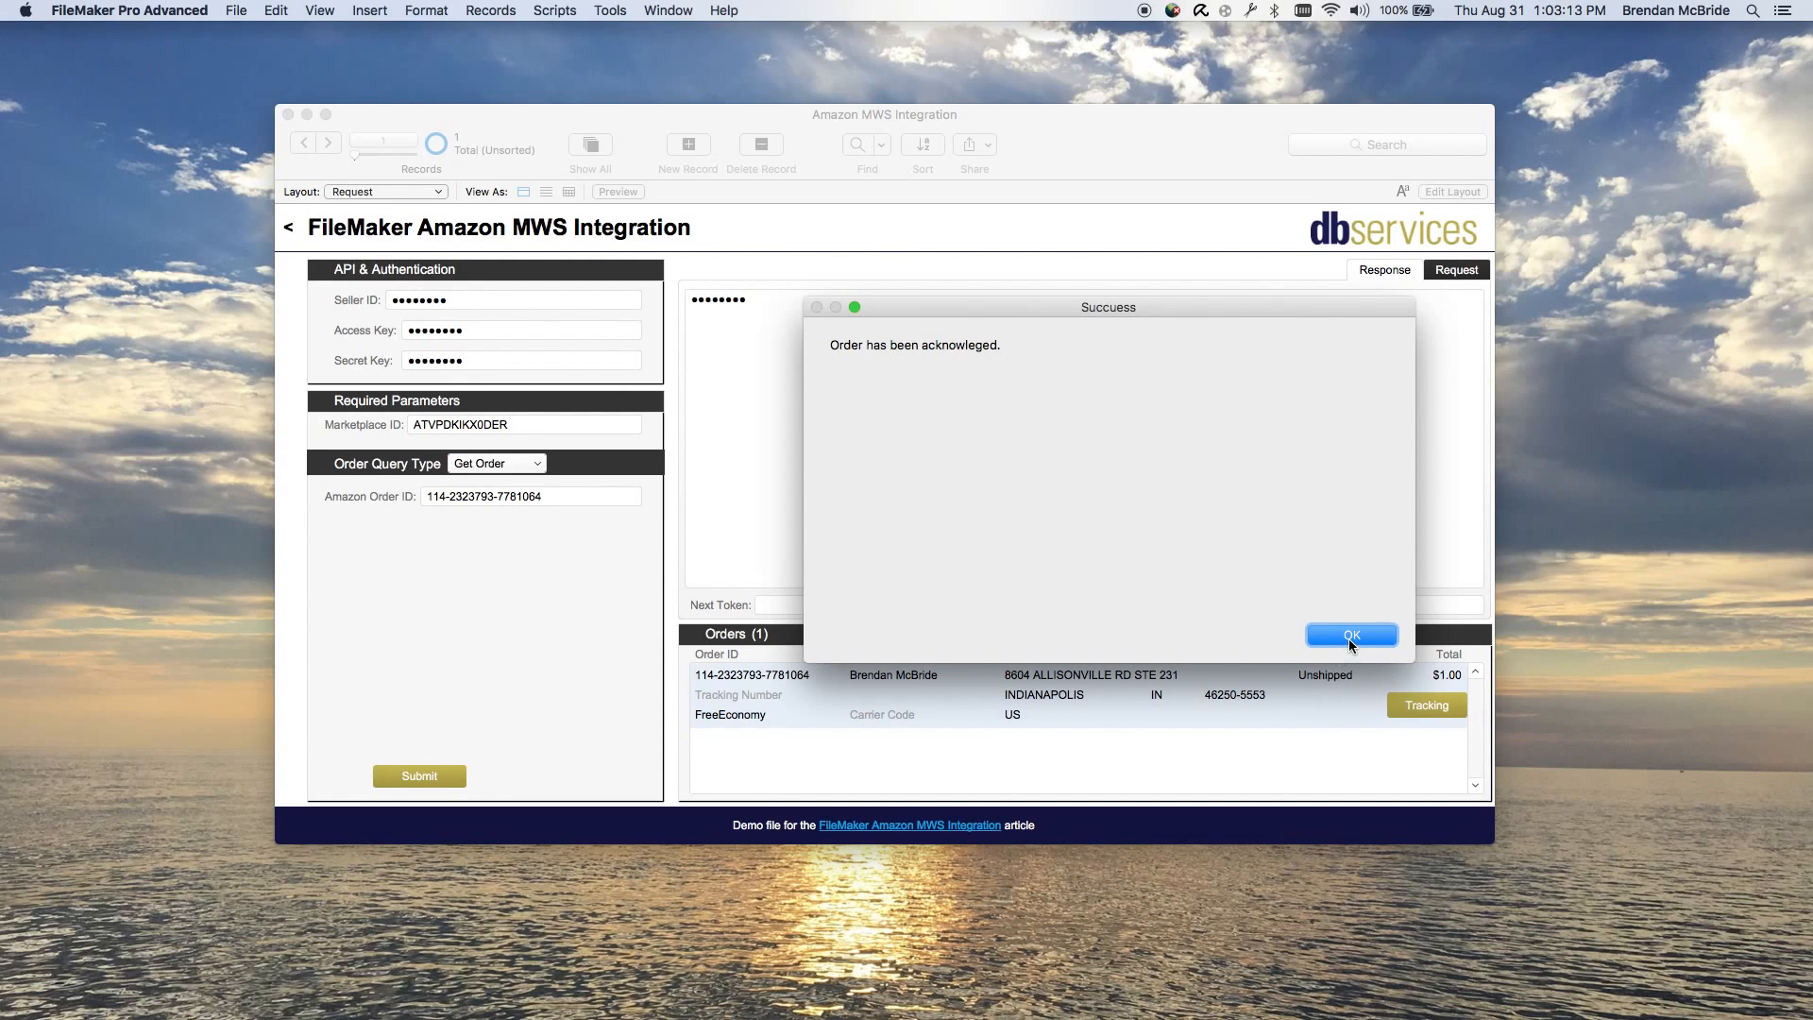
{"action": "left_click", "coordinate": [1351, 635]}
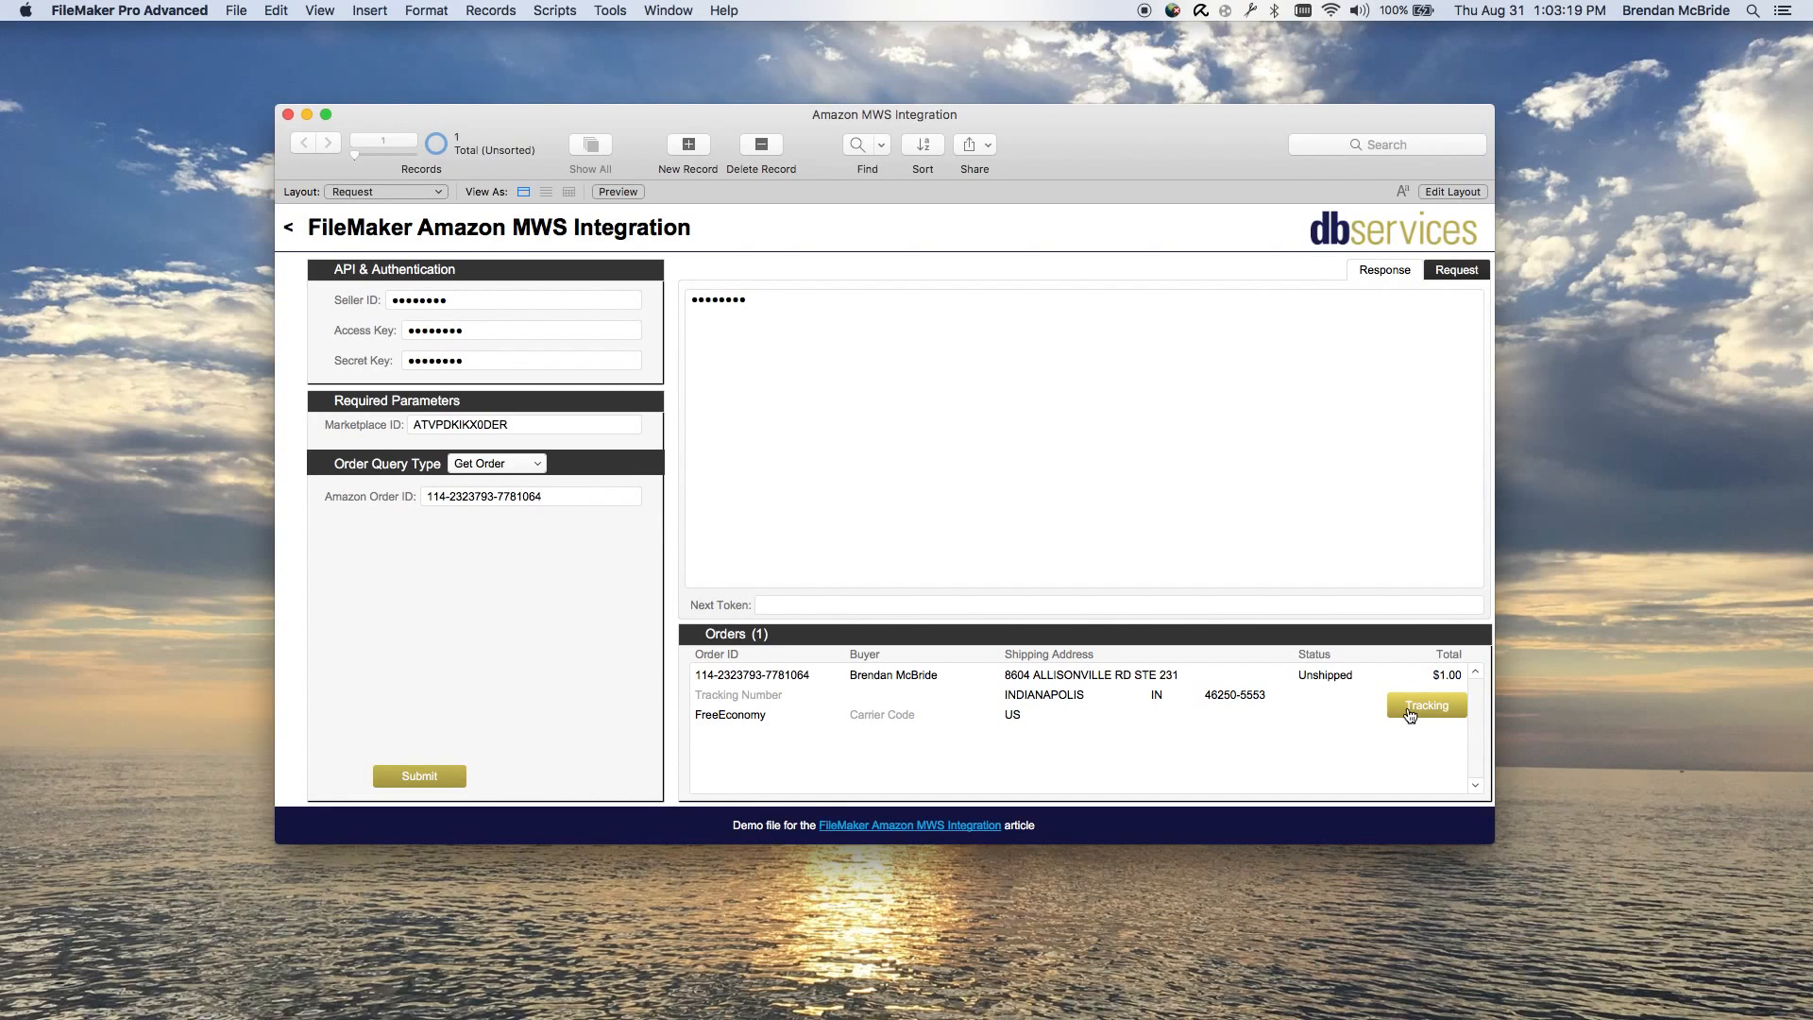
{"action": "left_click", "coordinate": [1426, 705]}
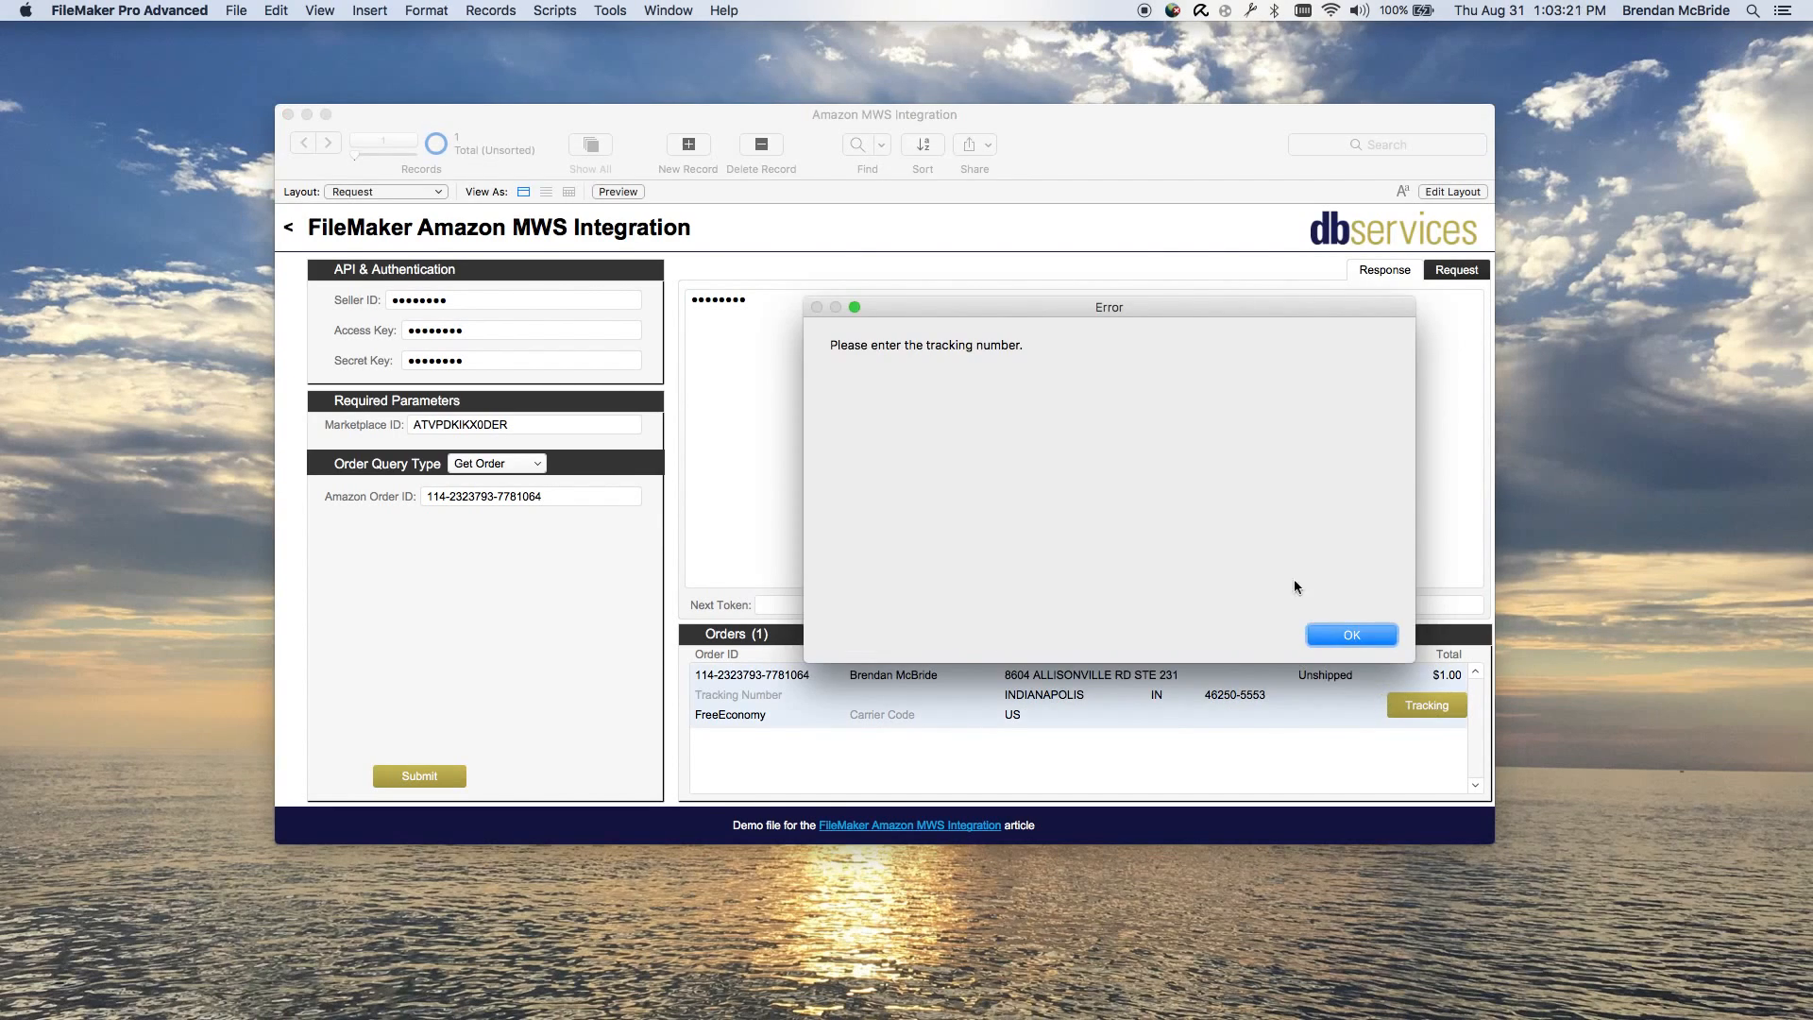
{"action": "left_click", "coordinate": [1351, 635]}
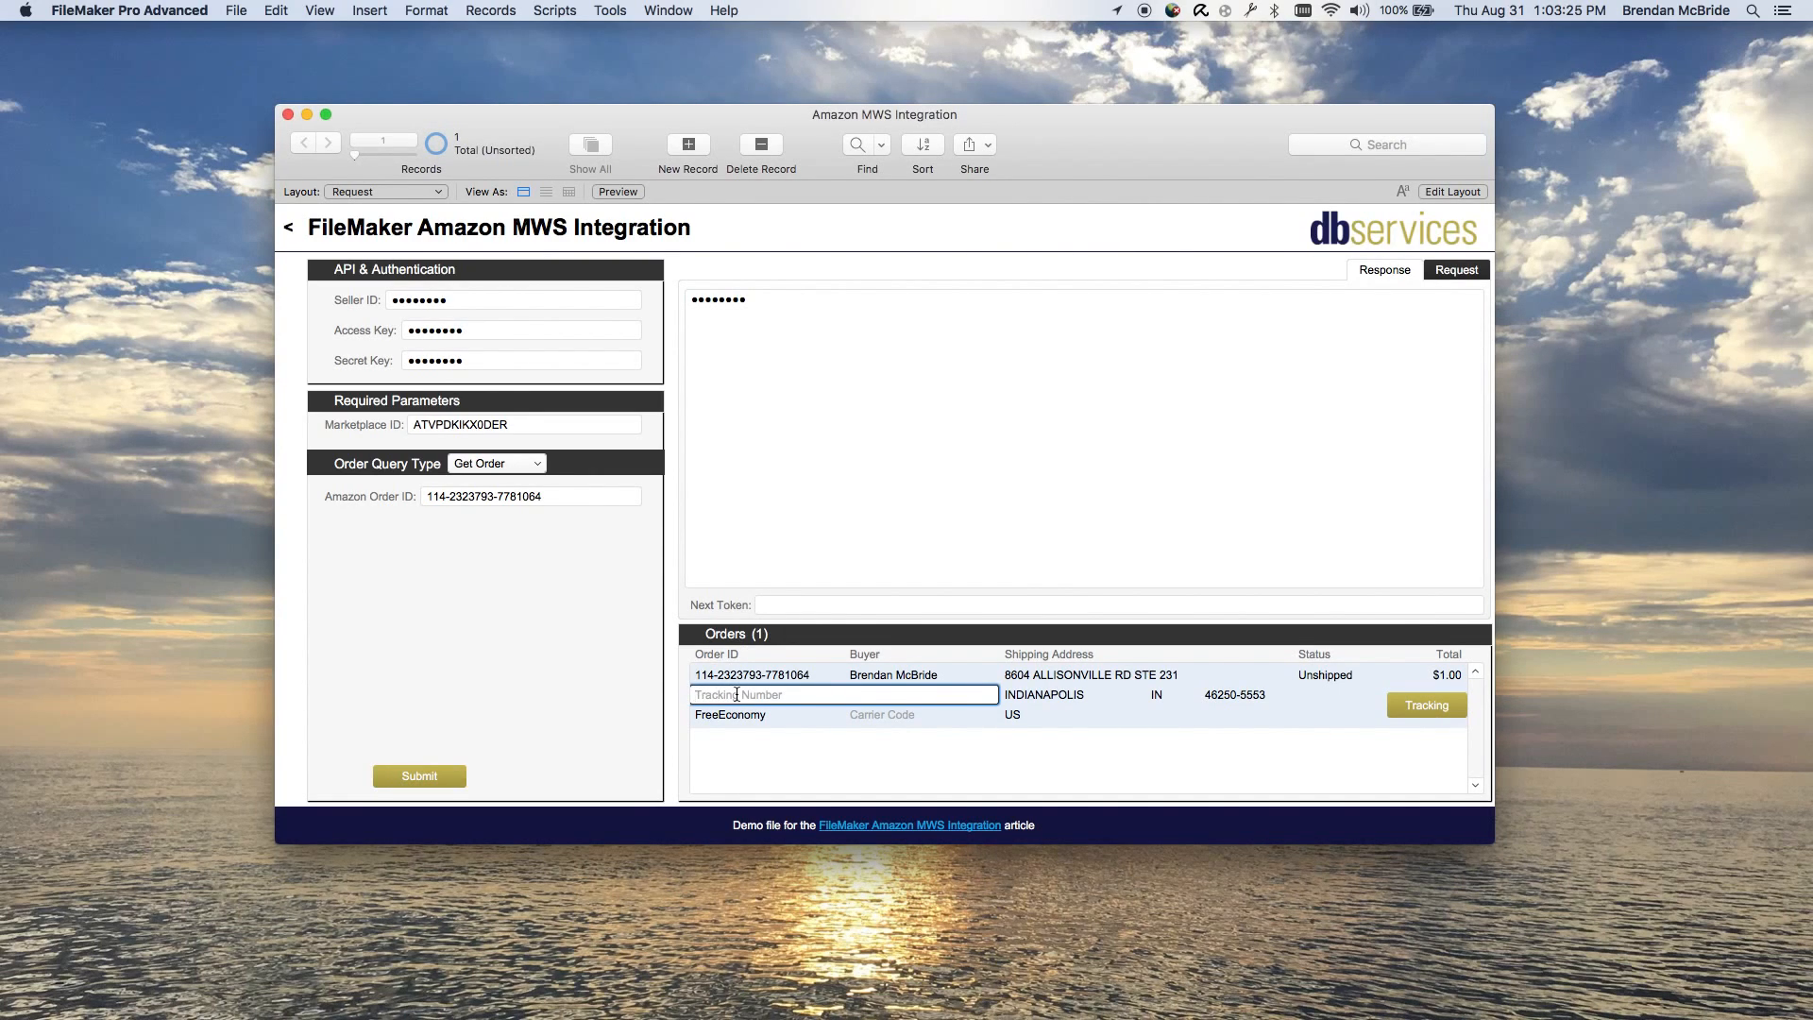
{"action": "type", "text": "1234567890"}
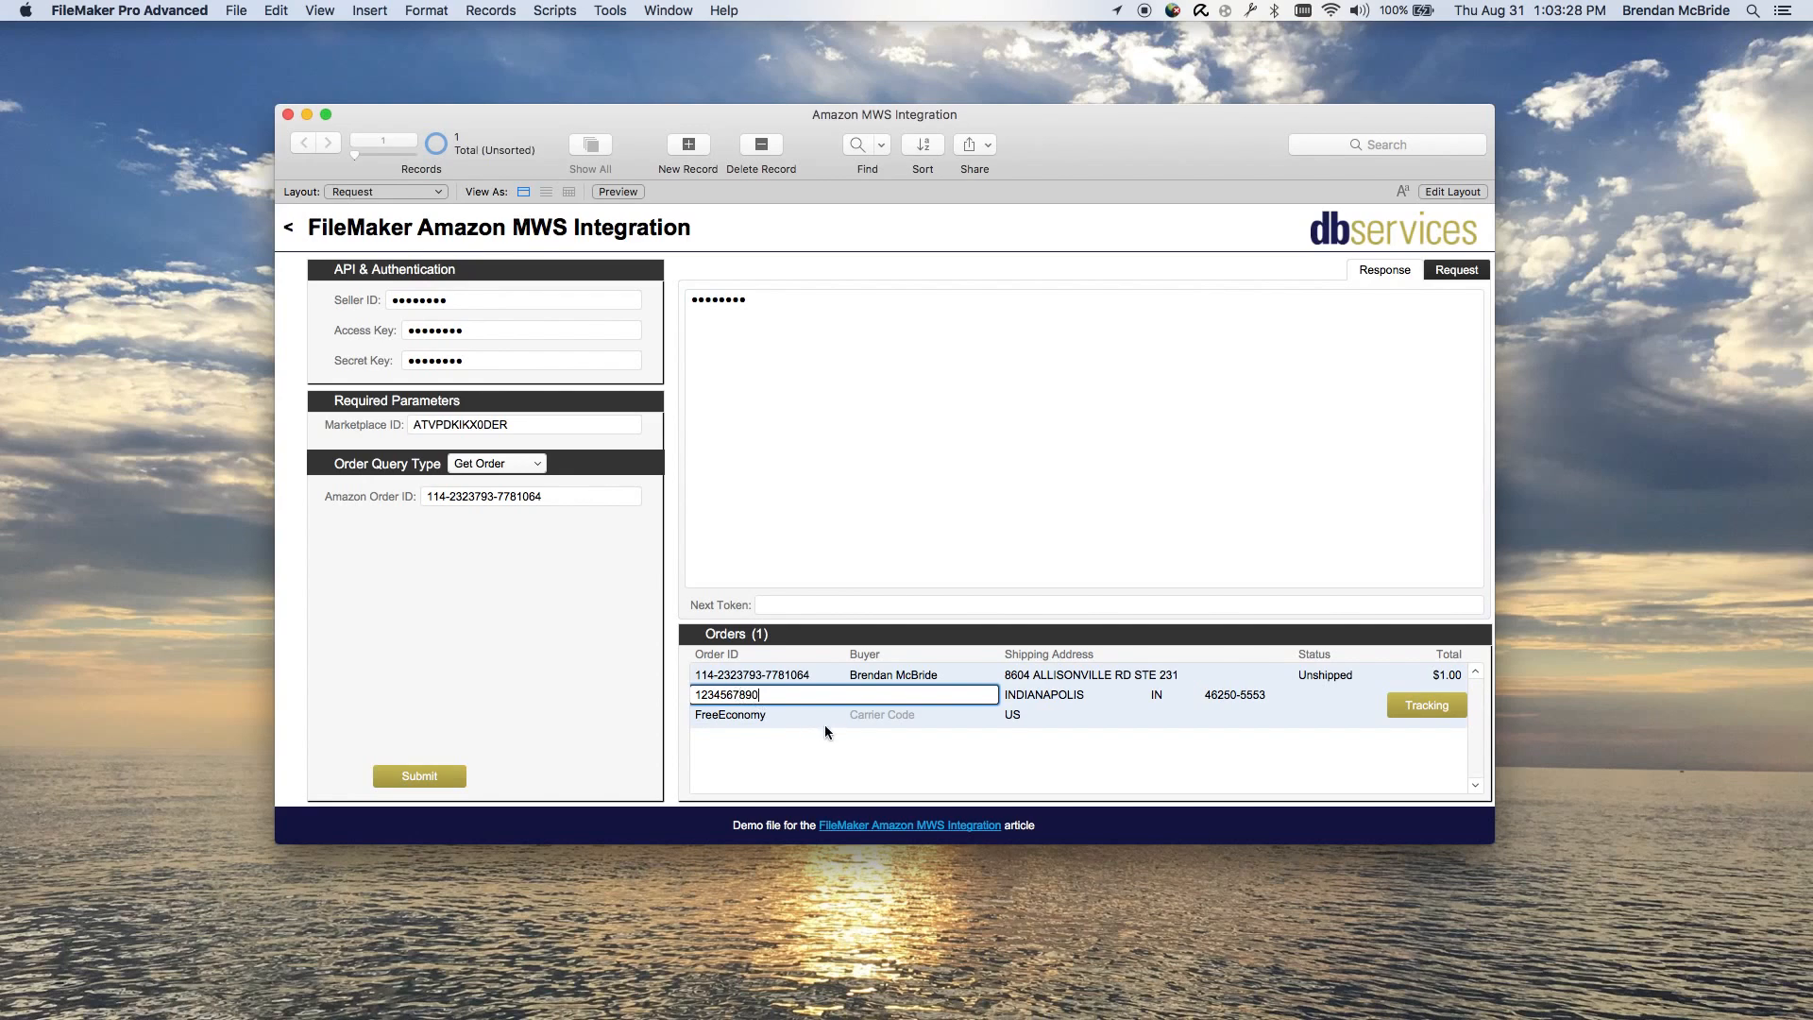
{"action": "left_click", "coordinate": [918, 714]}
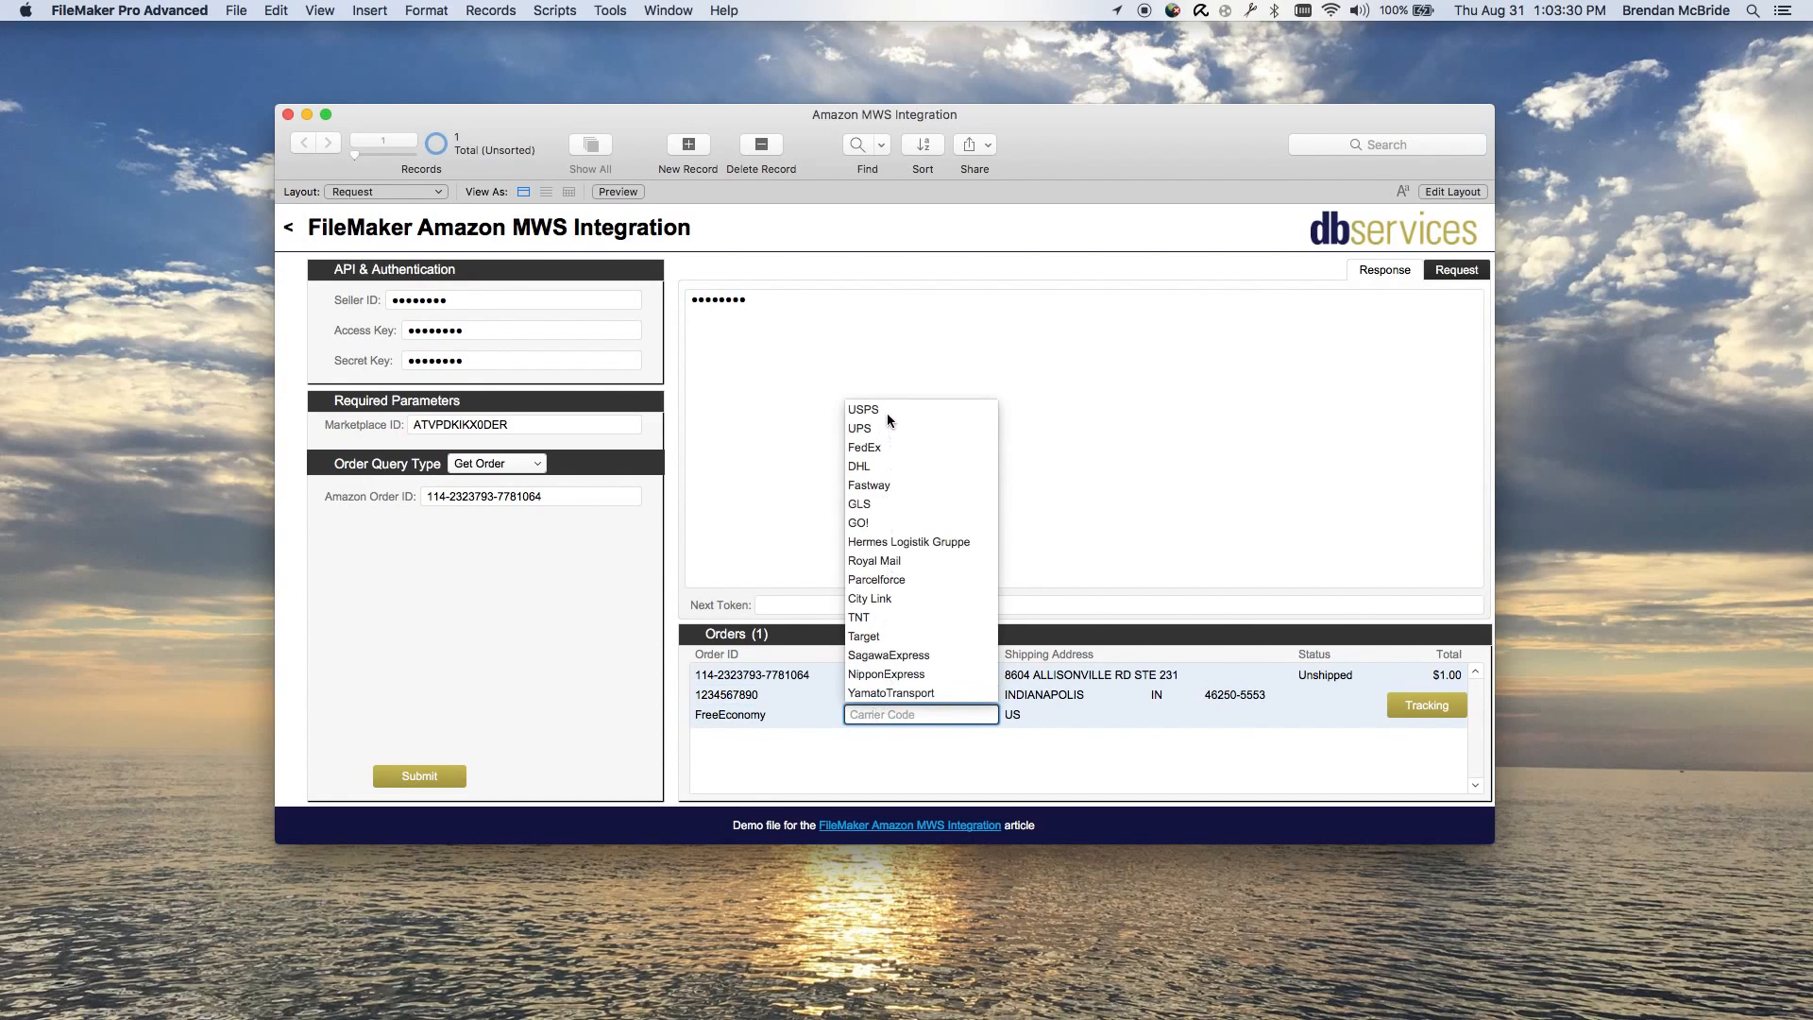
{"action": "left_click", "coordinate": [864, 410]}
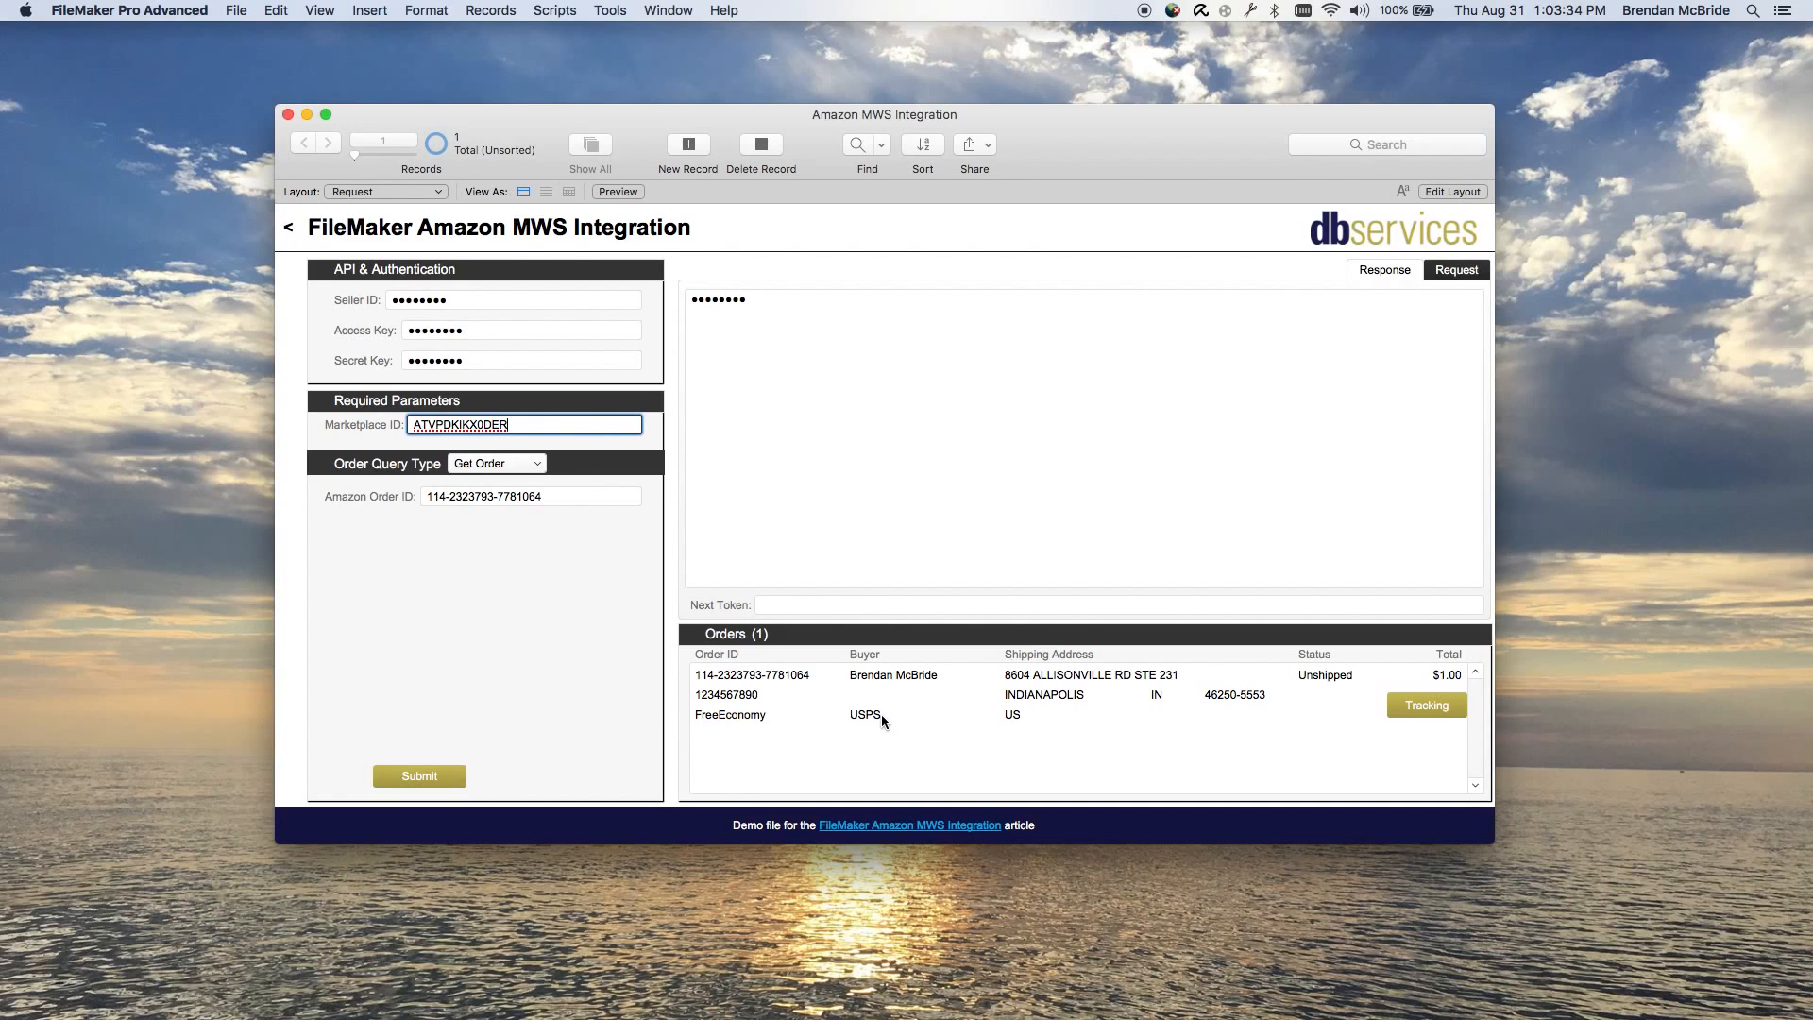
{"action": "mouse_move", "coordinate": [1109, 713]}
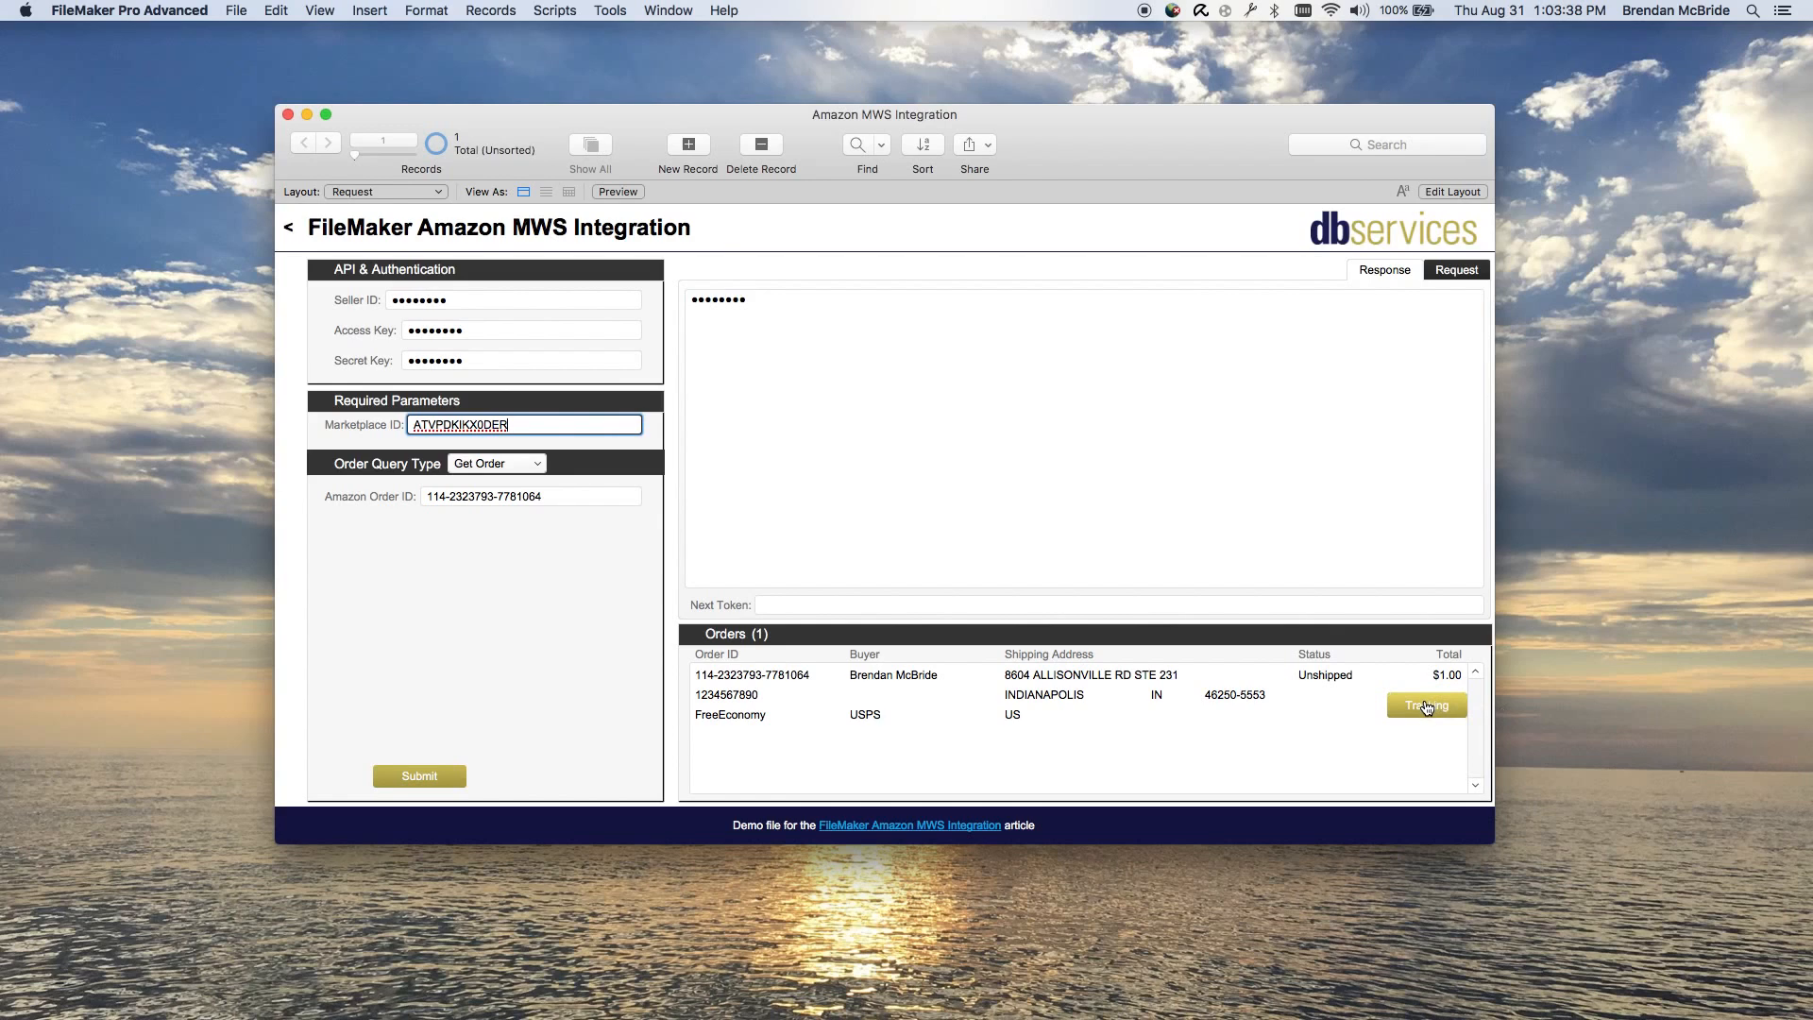
Send the tracking details so the order status reads Shipped, and confirm the success message.
{"action": "left_click", "coordinate": [1426, 705]}
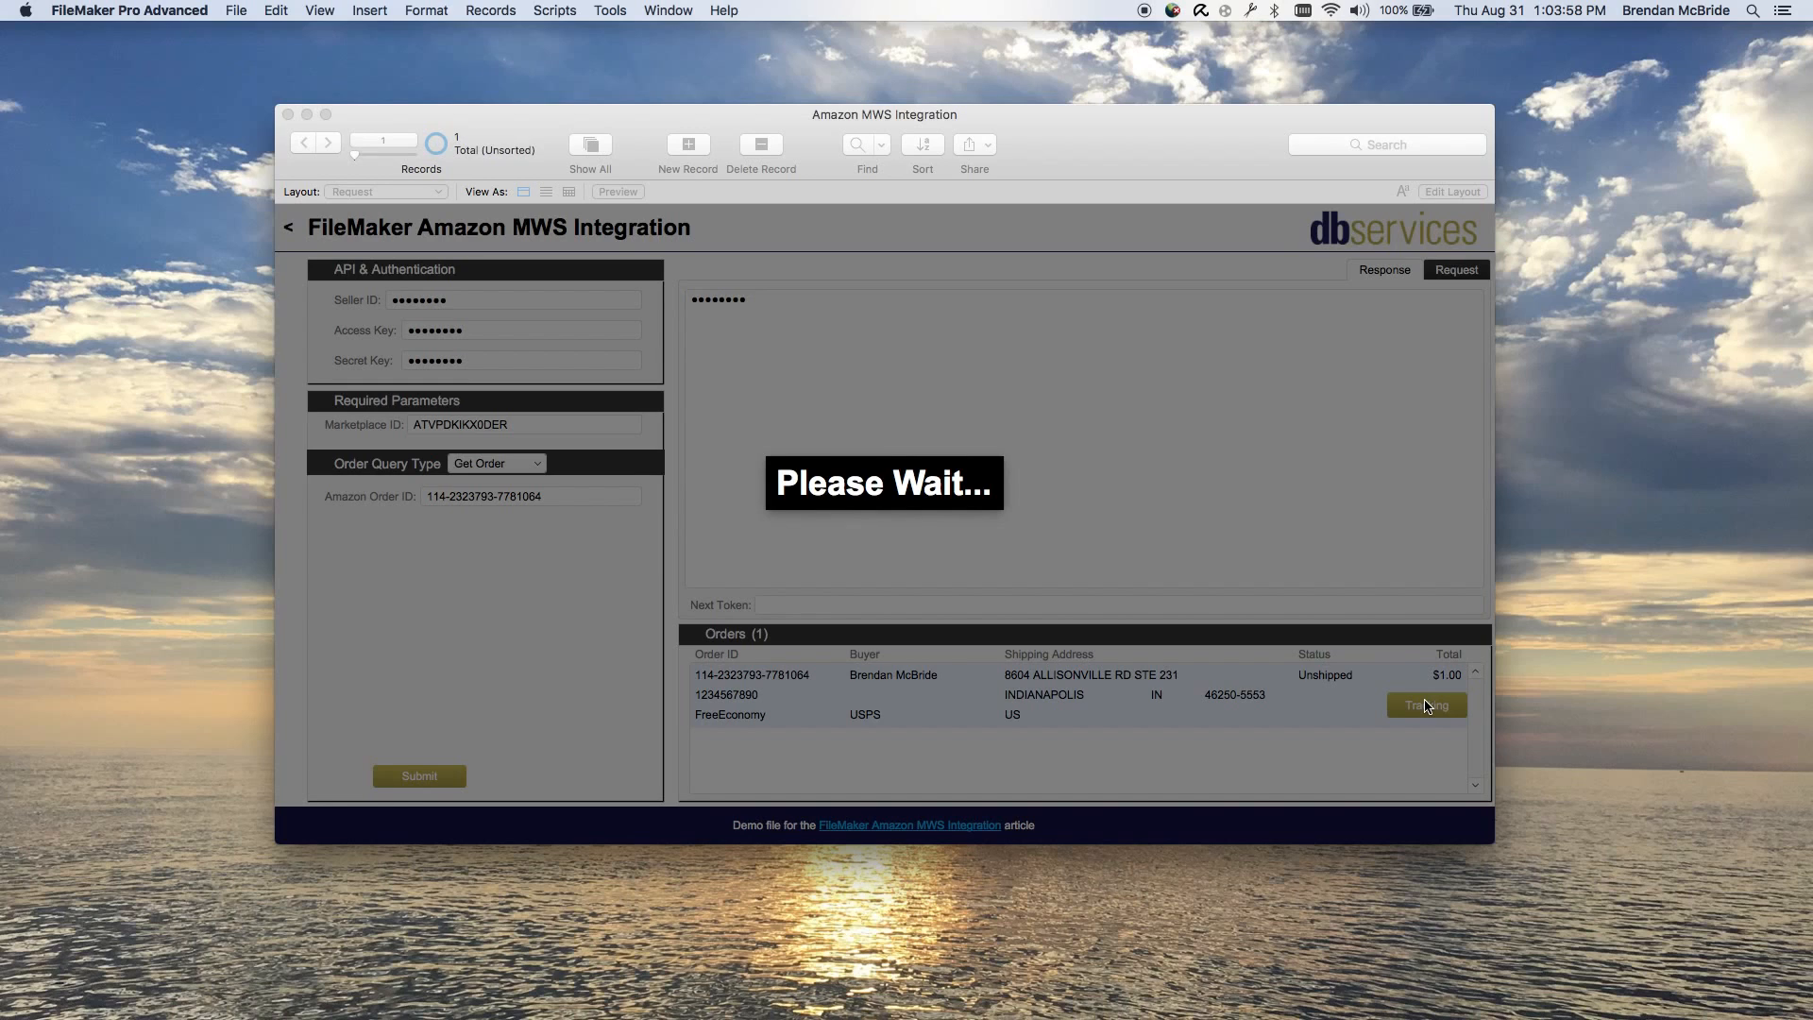
{"action": "left_click", "coordinate": [1424, 705]}
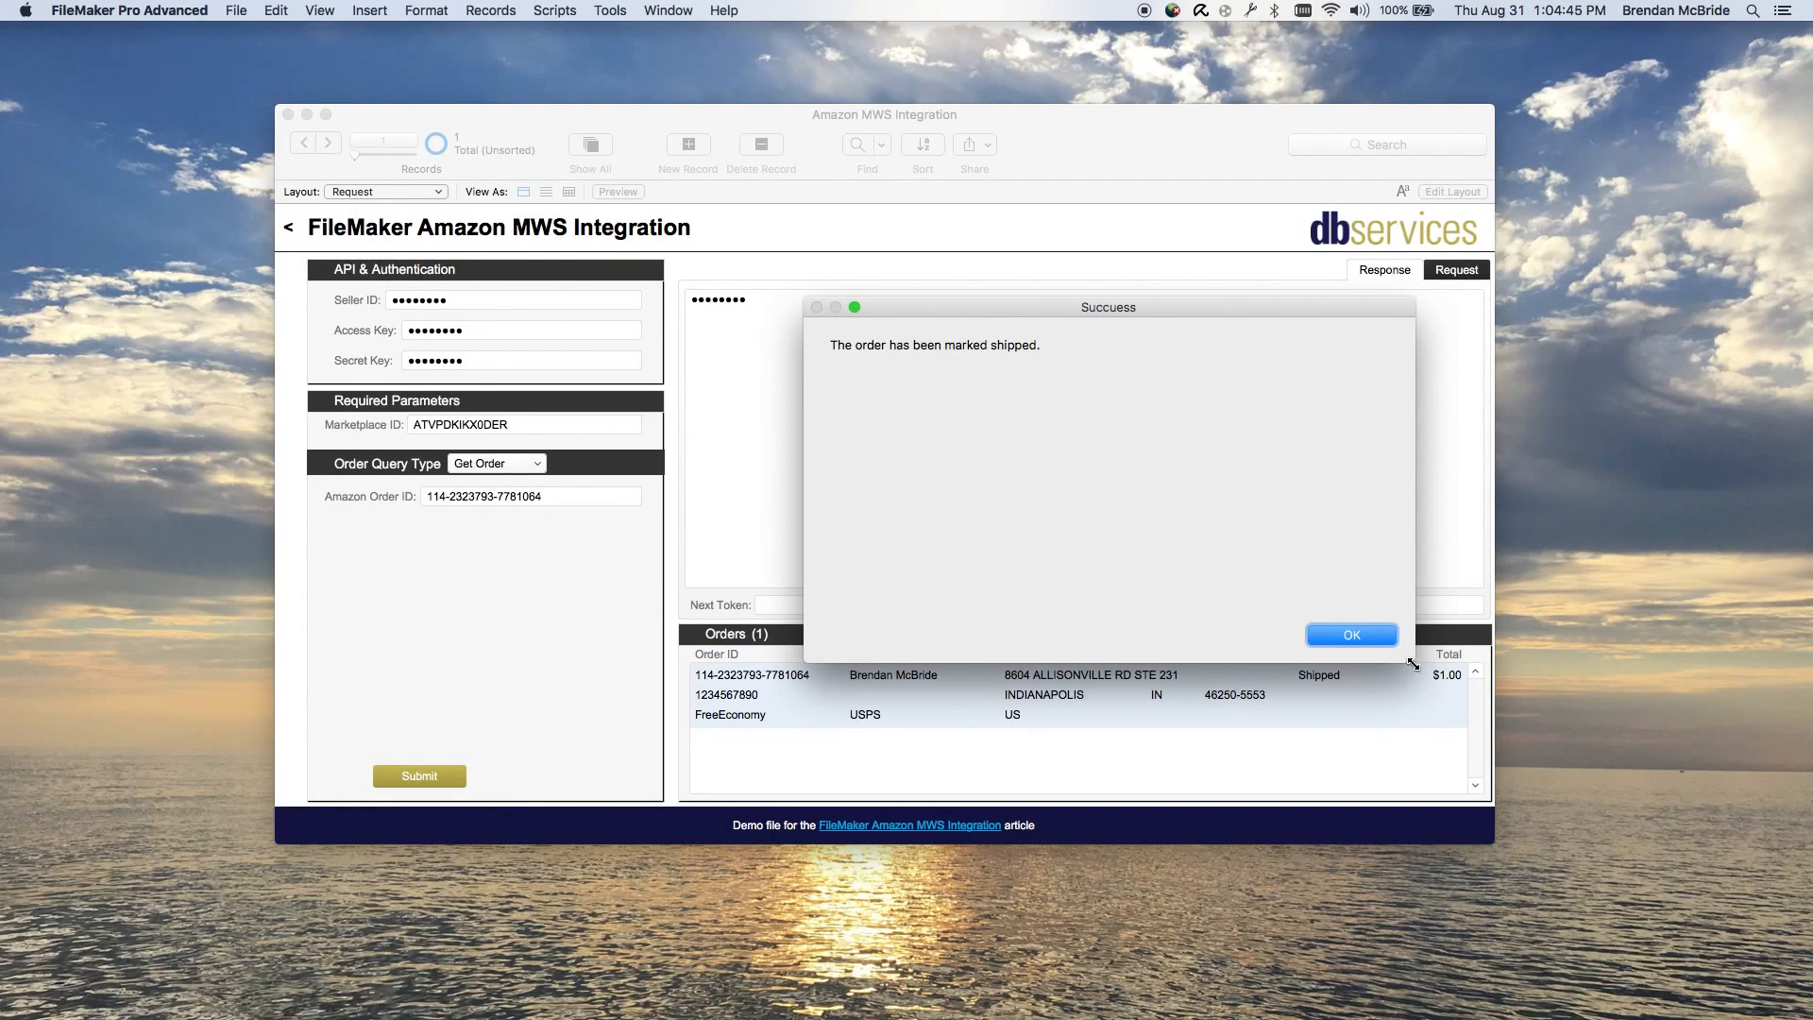
{"action": "left_click", "coordinate": [1351, 635]}
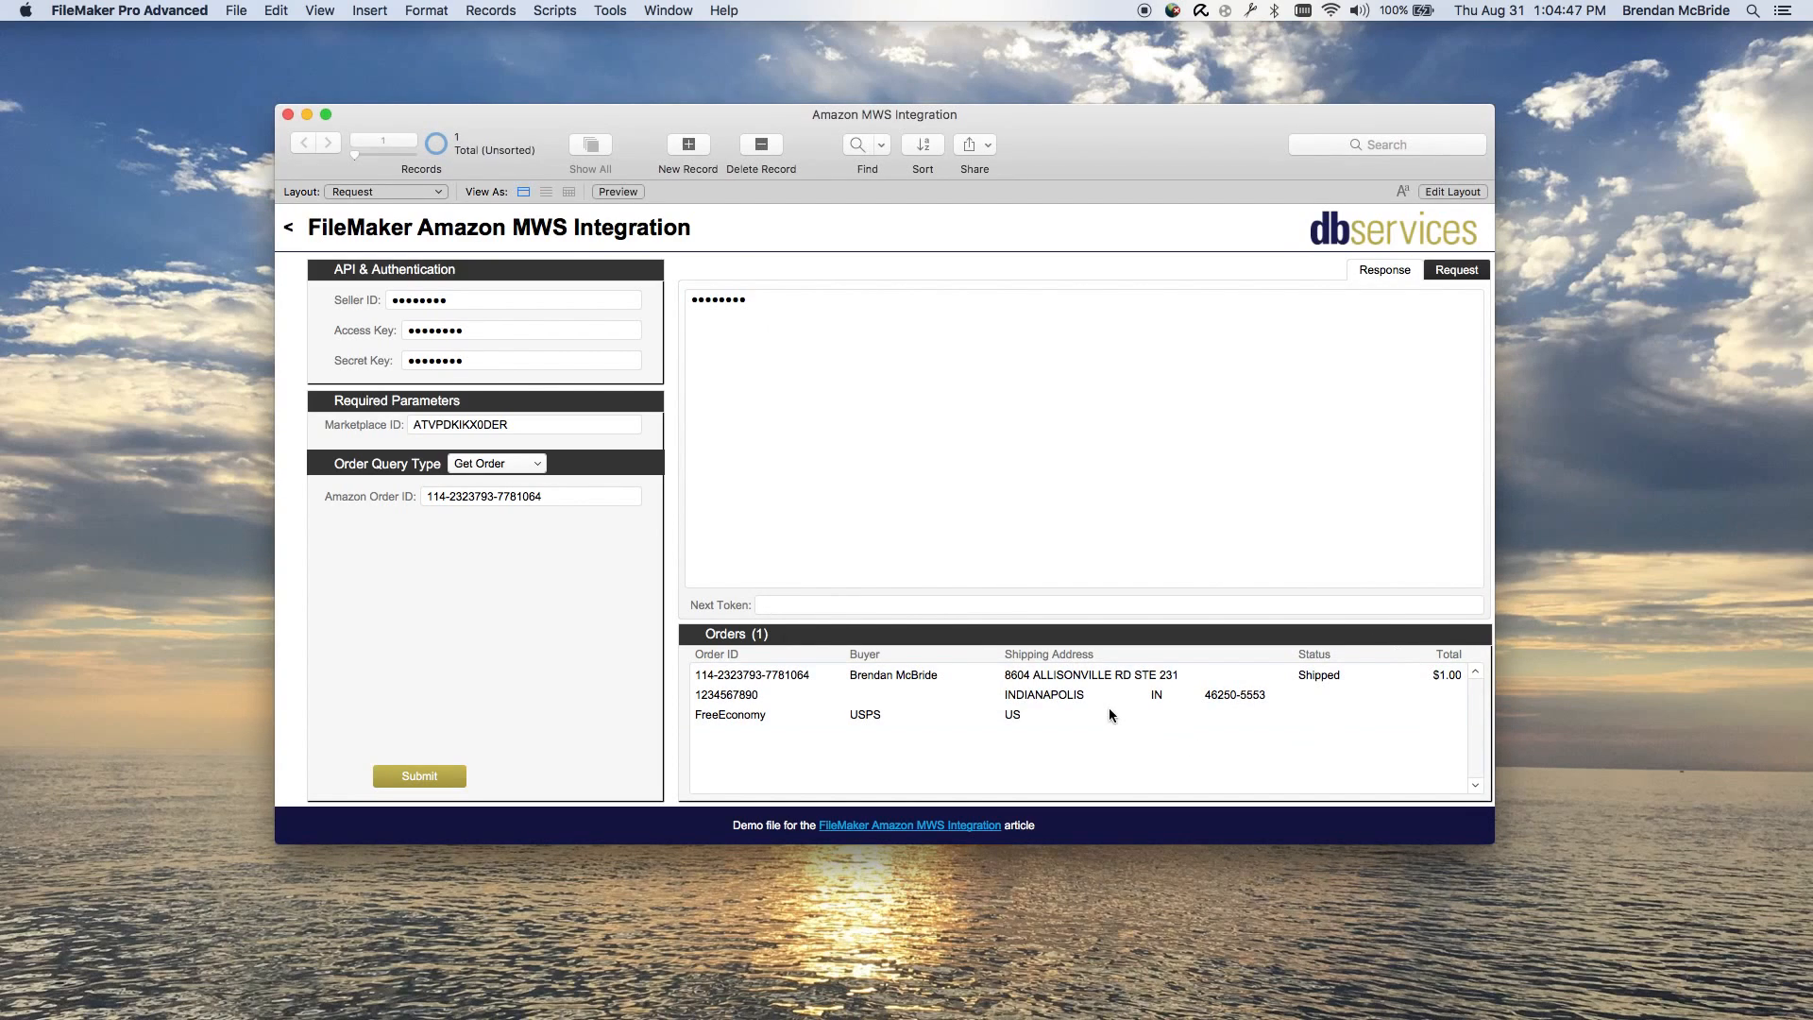
{"action": "mouse_move", "coordinate": [1094, 697]}
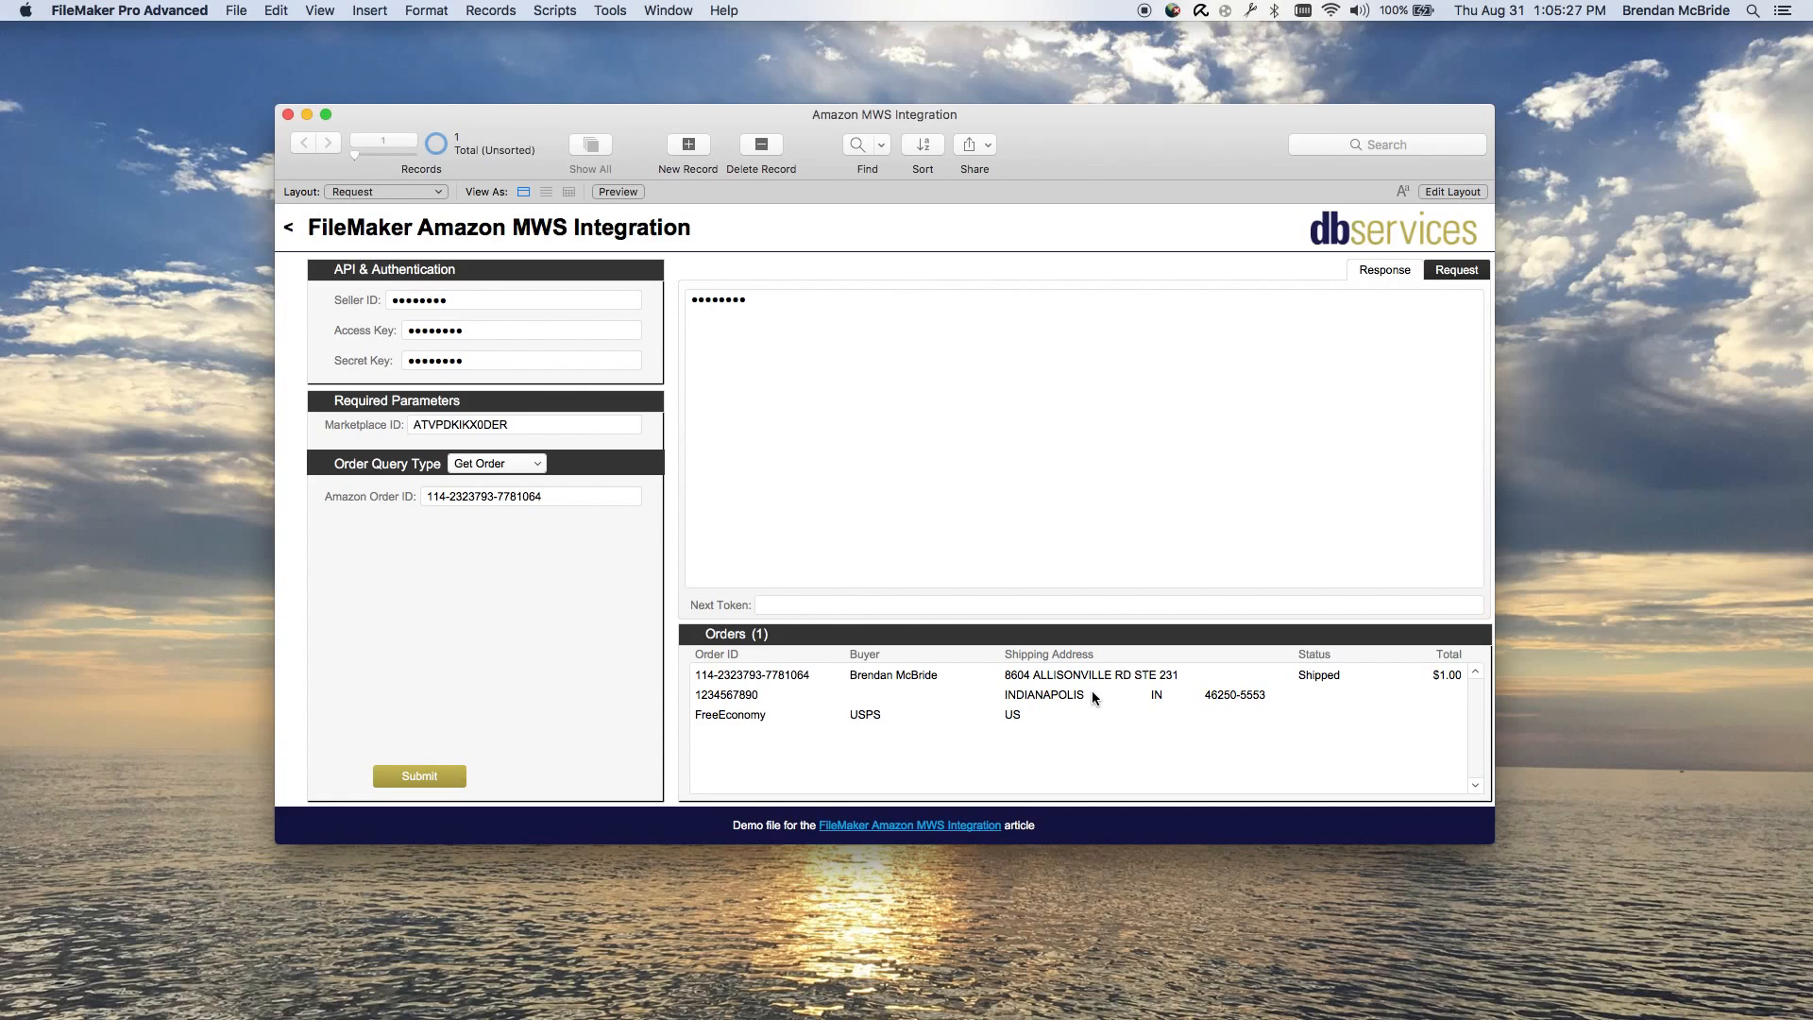
{"action": "mouse_move", "coordinate": [1361, 723]}
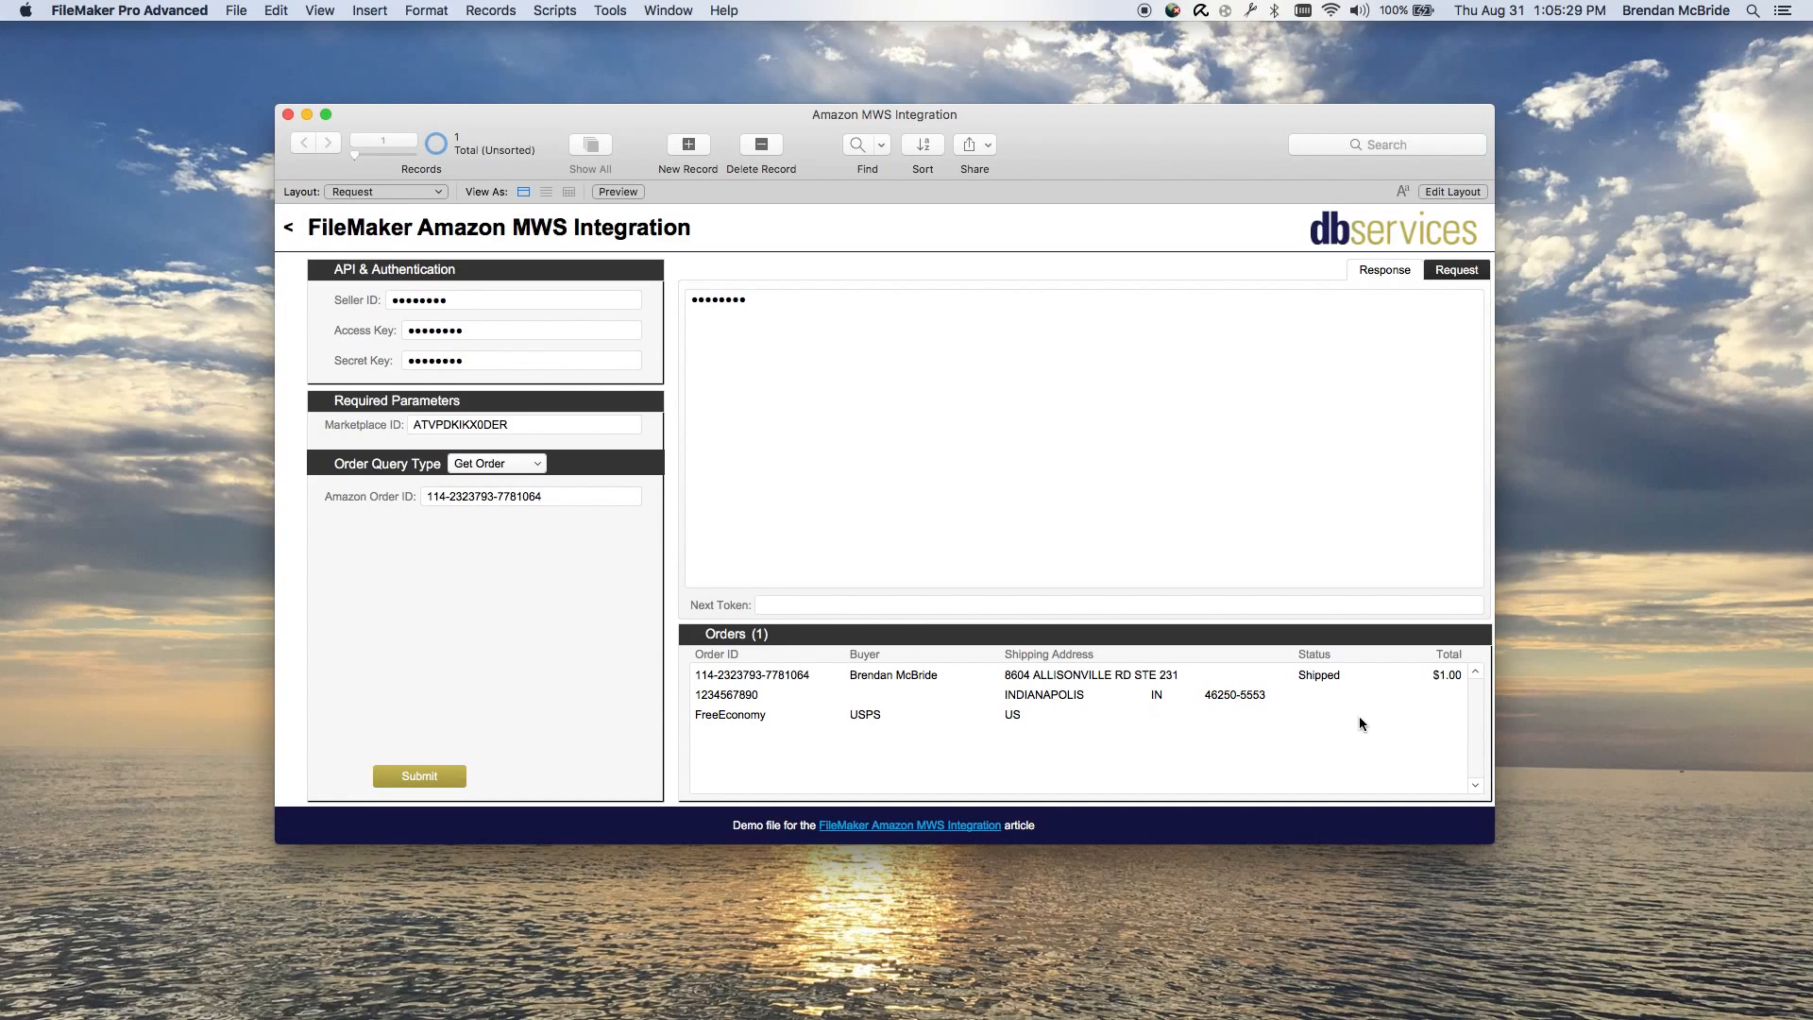